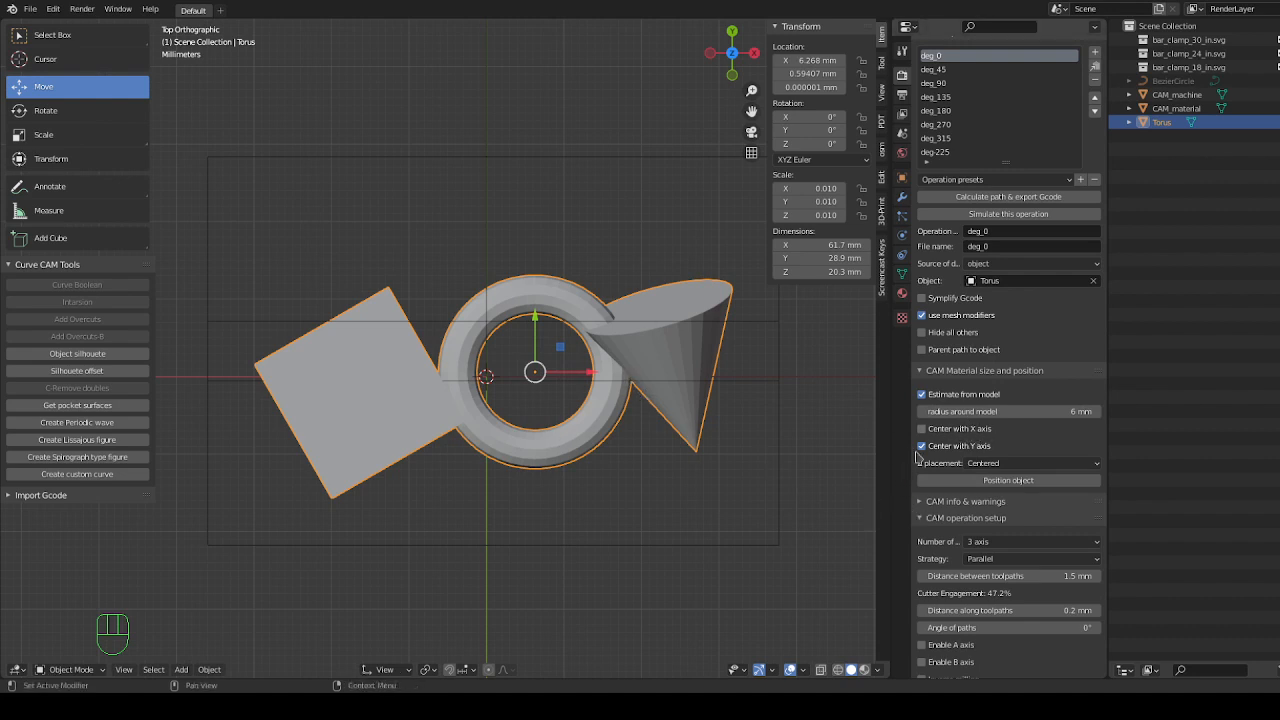
mouse_move(1052, 464)
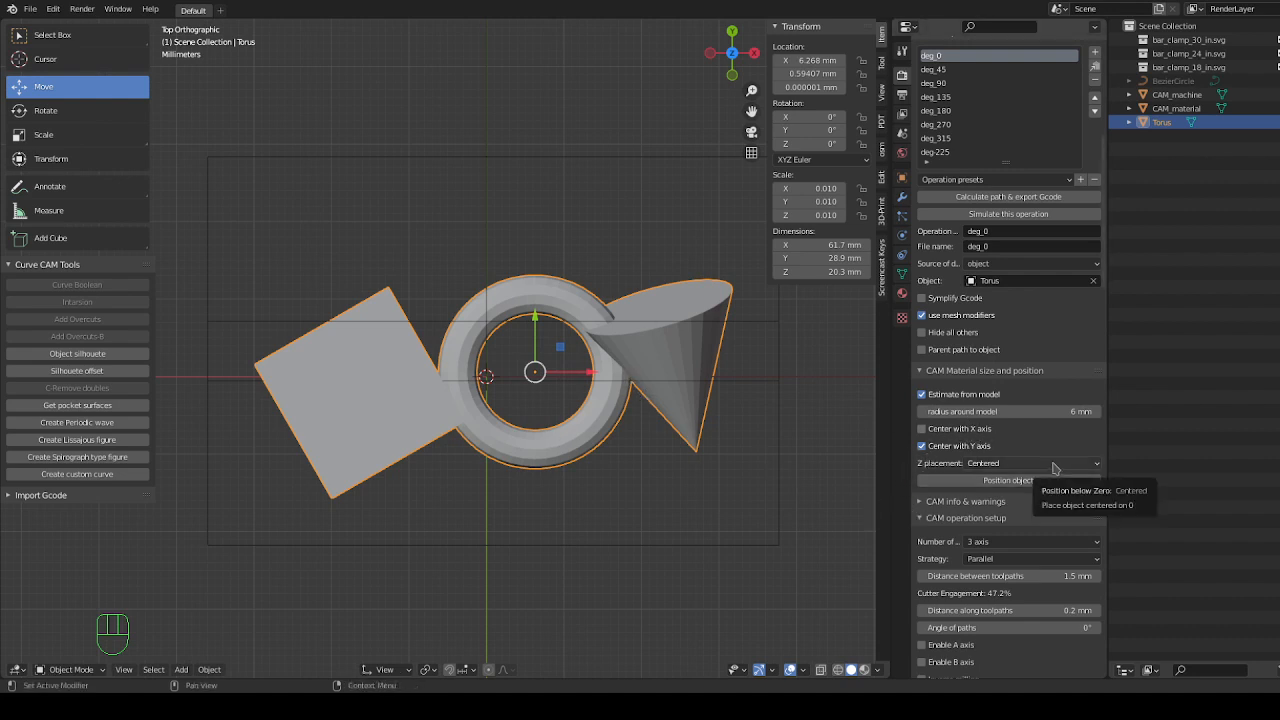
mouse_move(1042, 432)
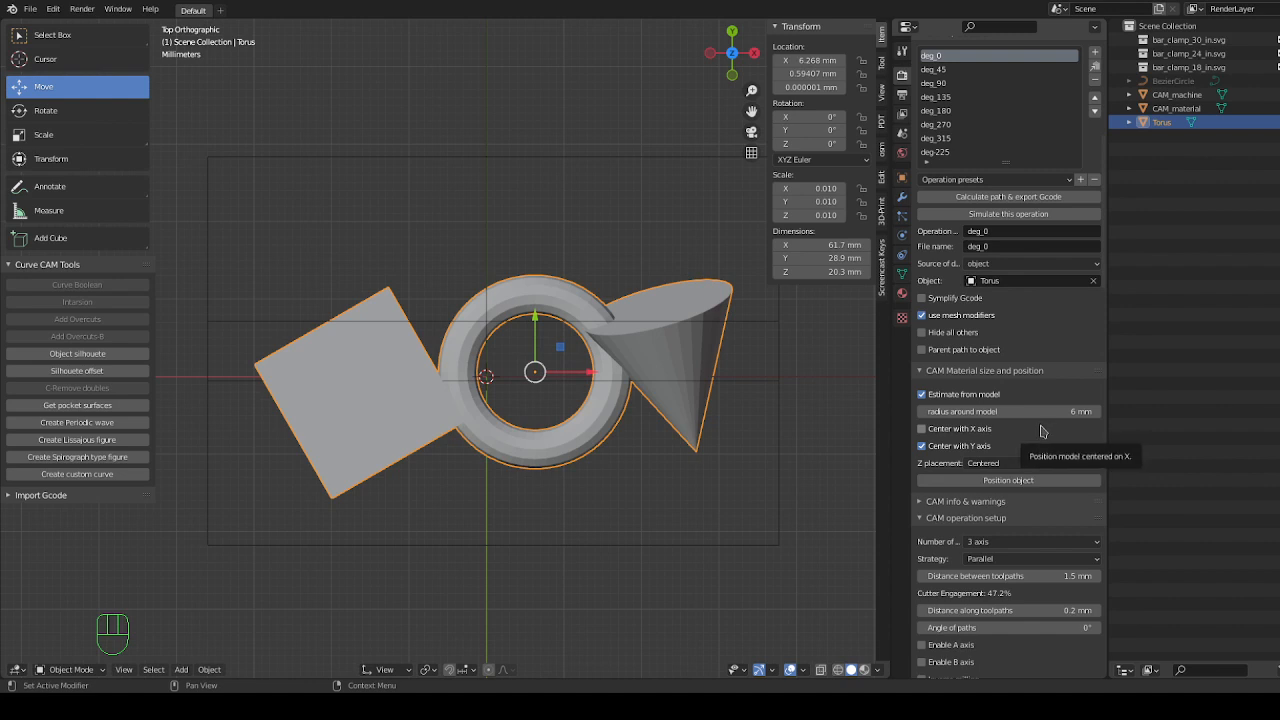
mouse_move(964, 456)
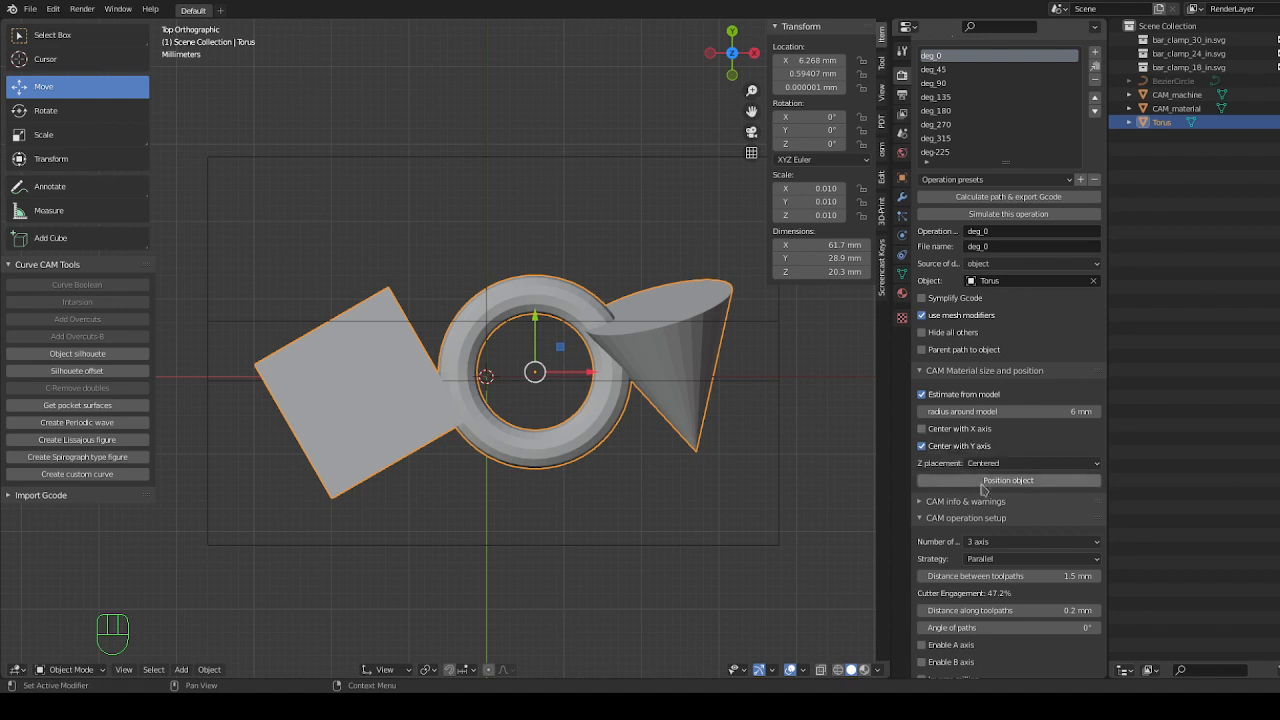
mouse_move(1008, 480)
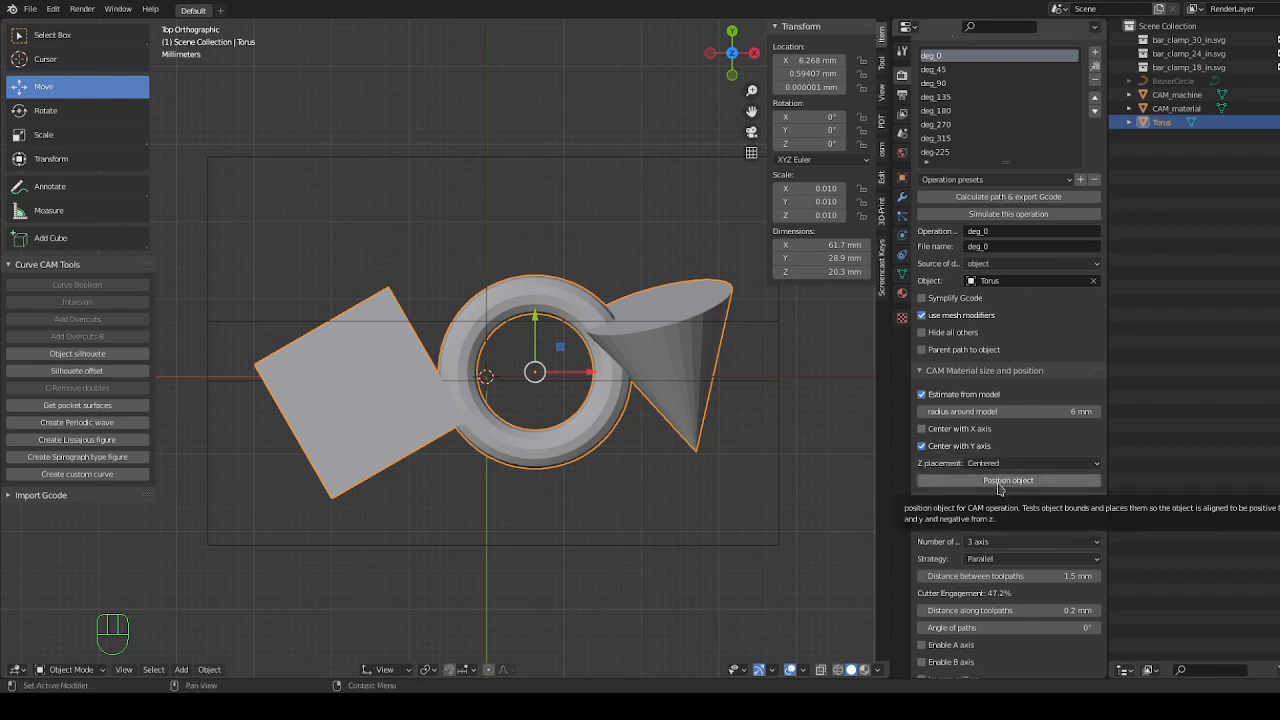
Position the torus-cube-cone object so it is centered on Y with centered Z placement.
left_click(1008, 480)
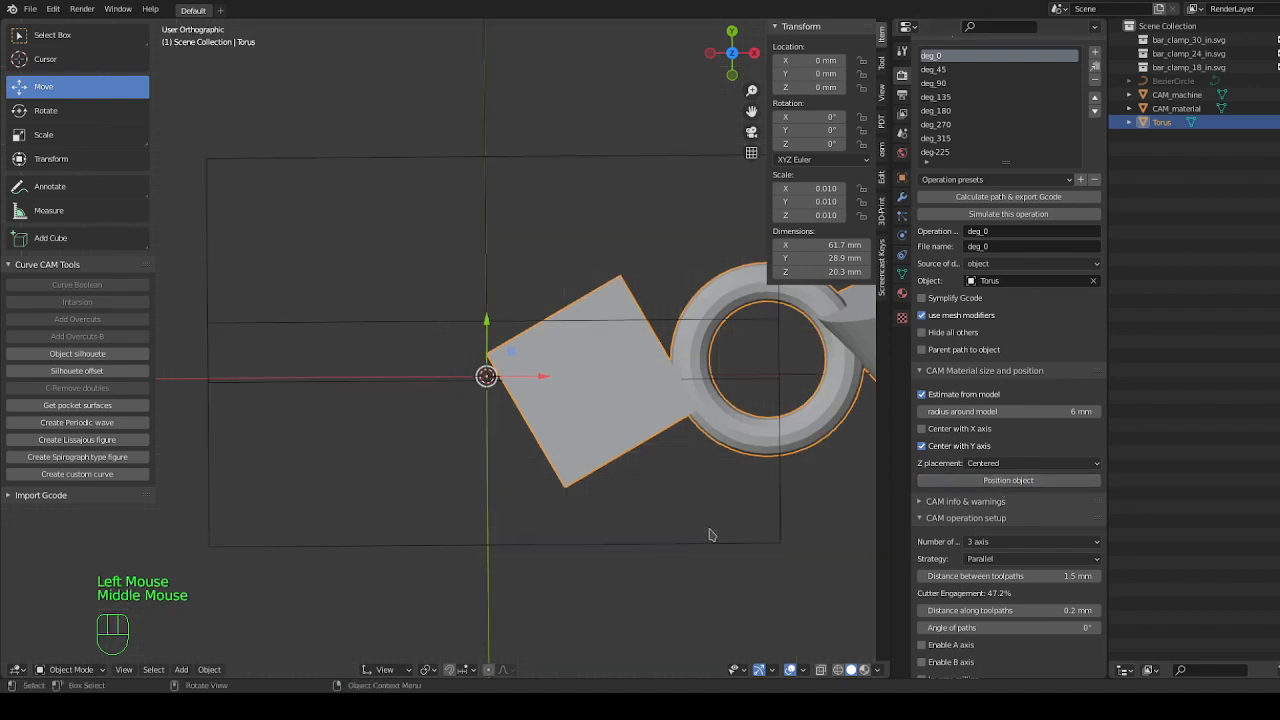
left_click_drag(712, 536, 446, 524)
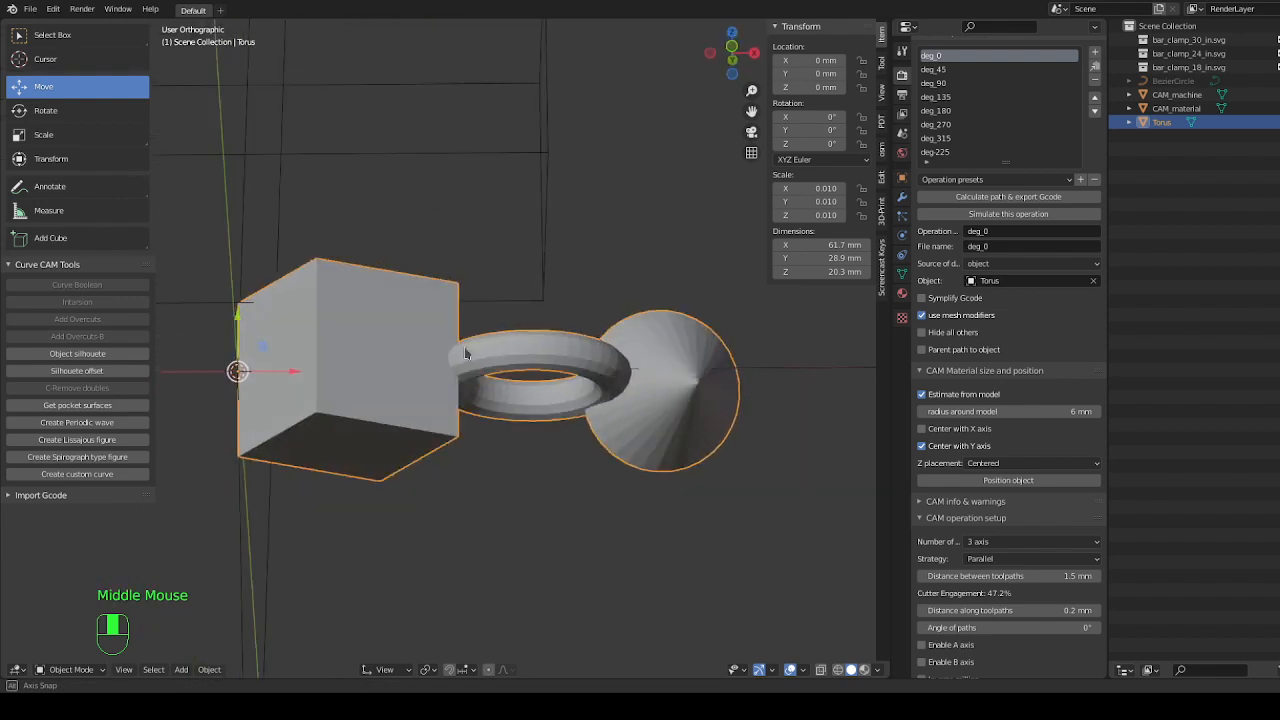
scroll("down", 3)
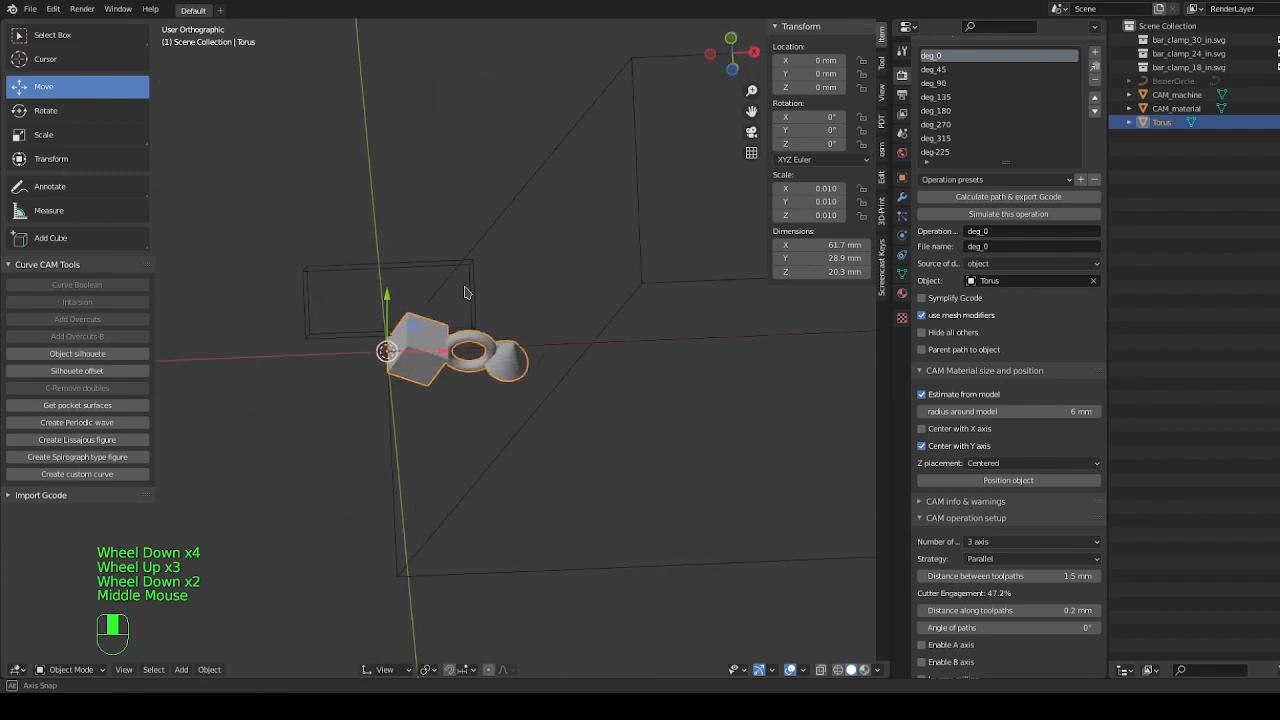
left_click_drag(464, 292, 464, 400)
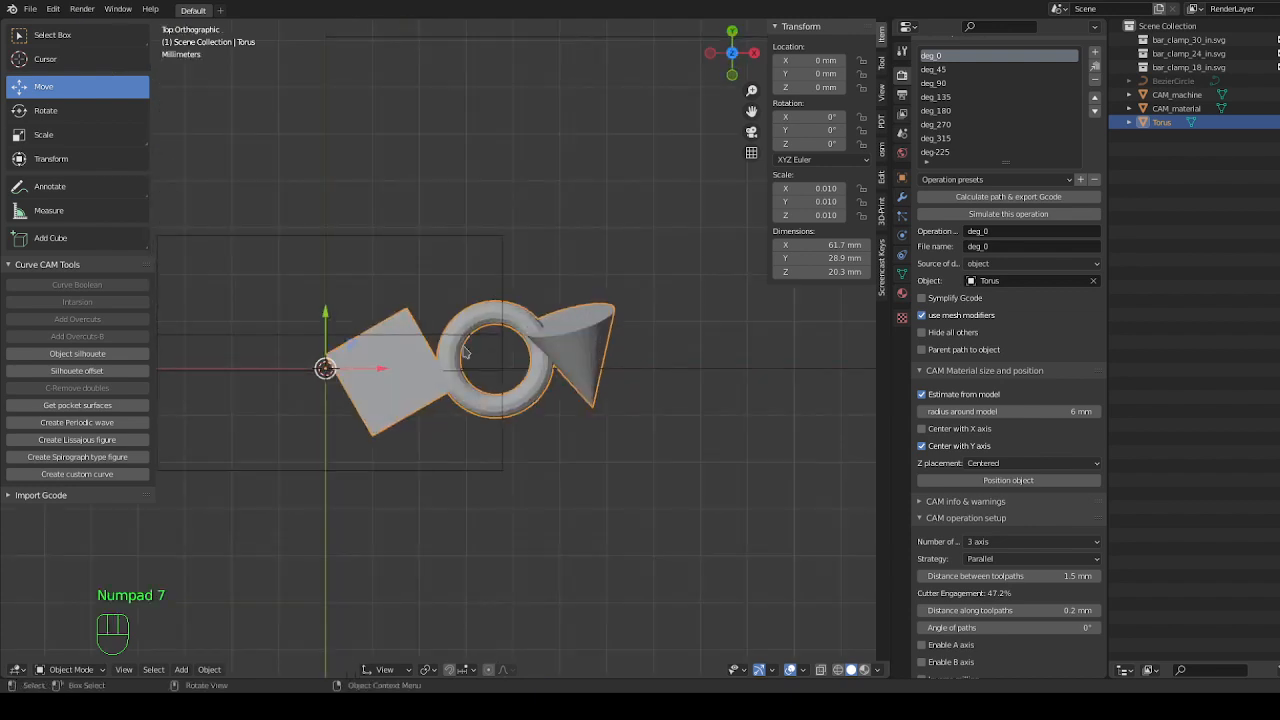
mouse_move(744, 584)
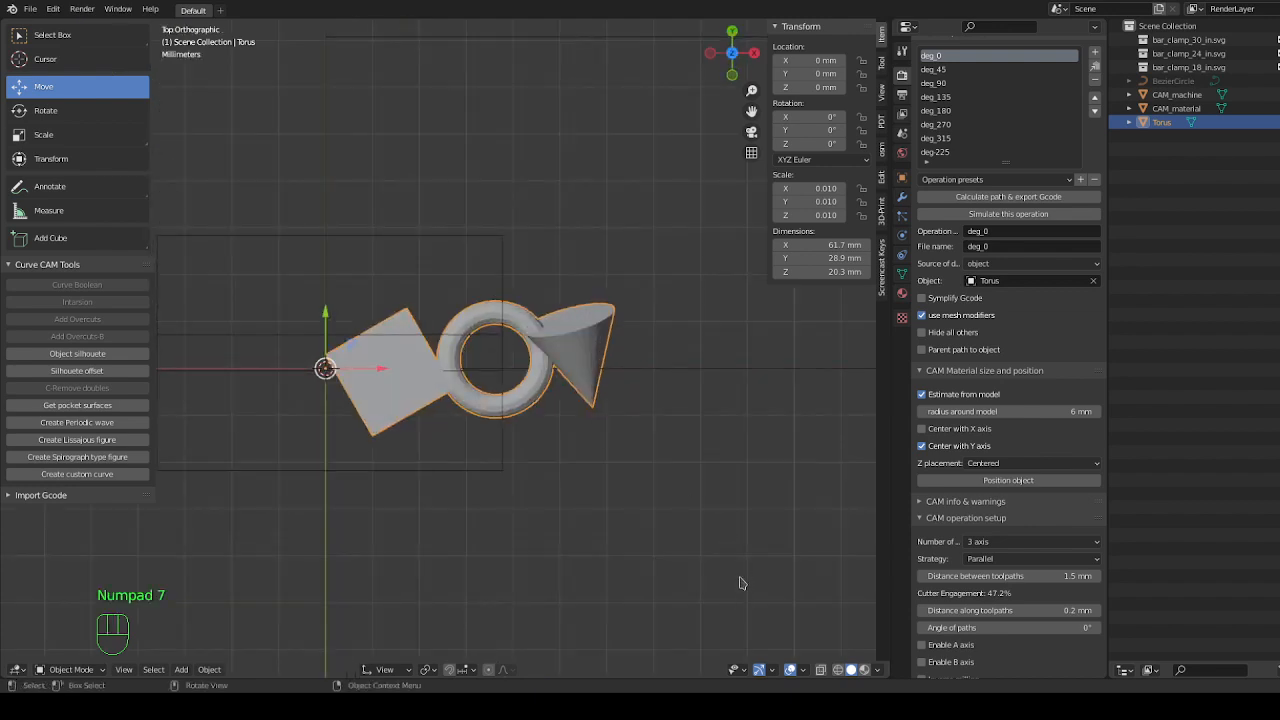
Enable the A axis along X for deg_0 and enter an A axis angle of 25°.
scroll("up", 3)
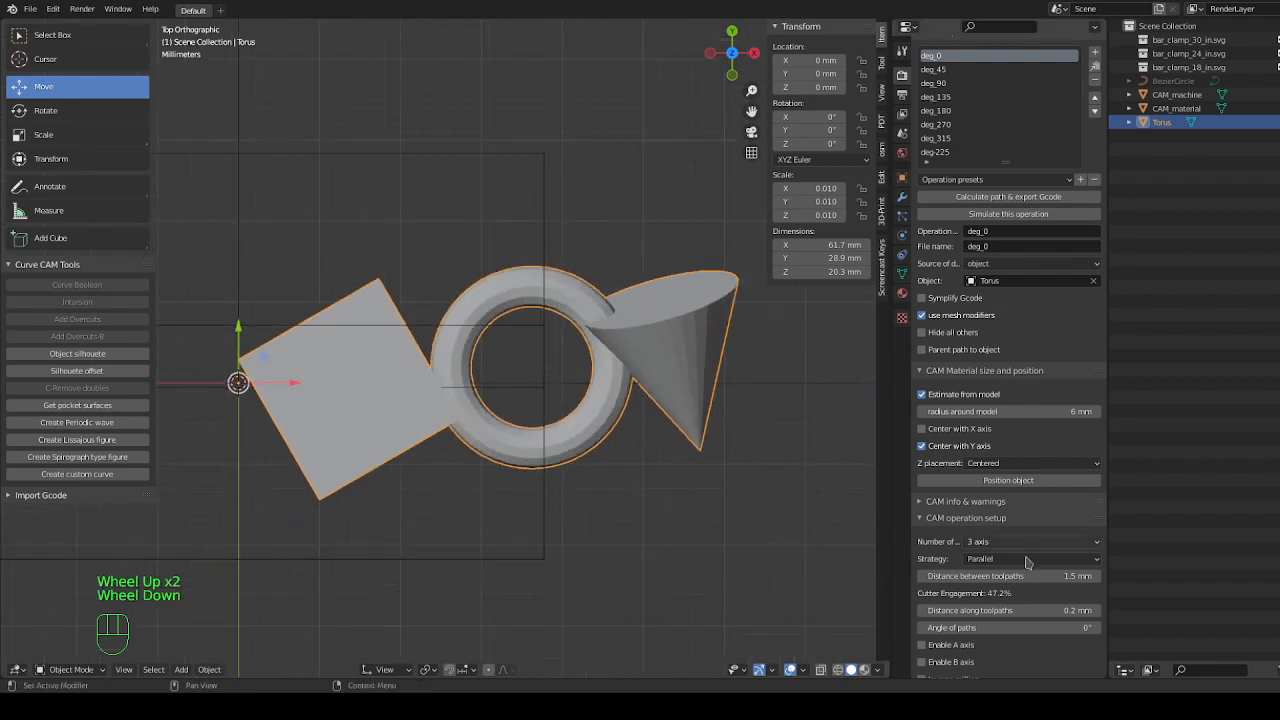
scroll("down", 3)
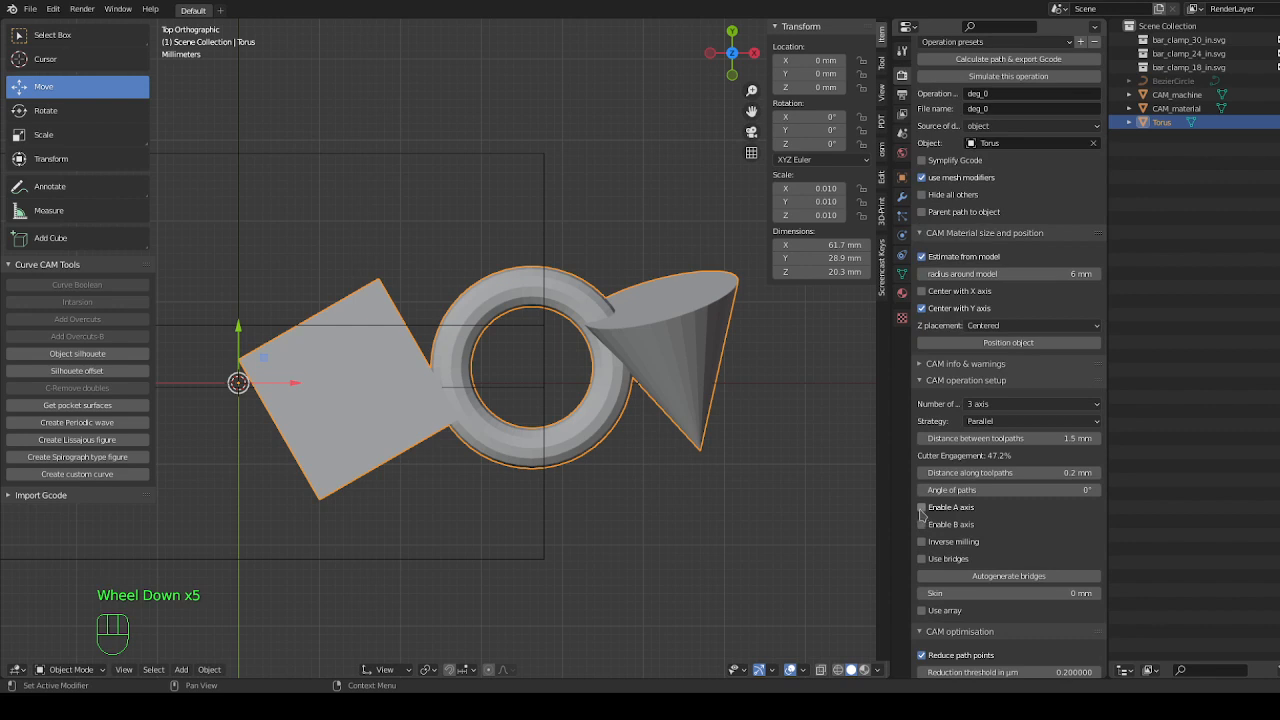
left_click(920, 508)
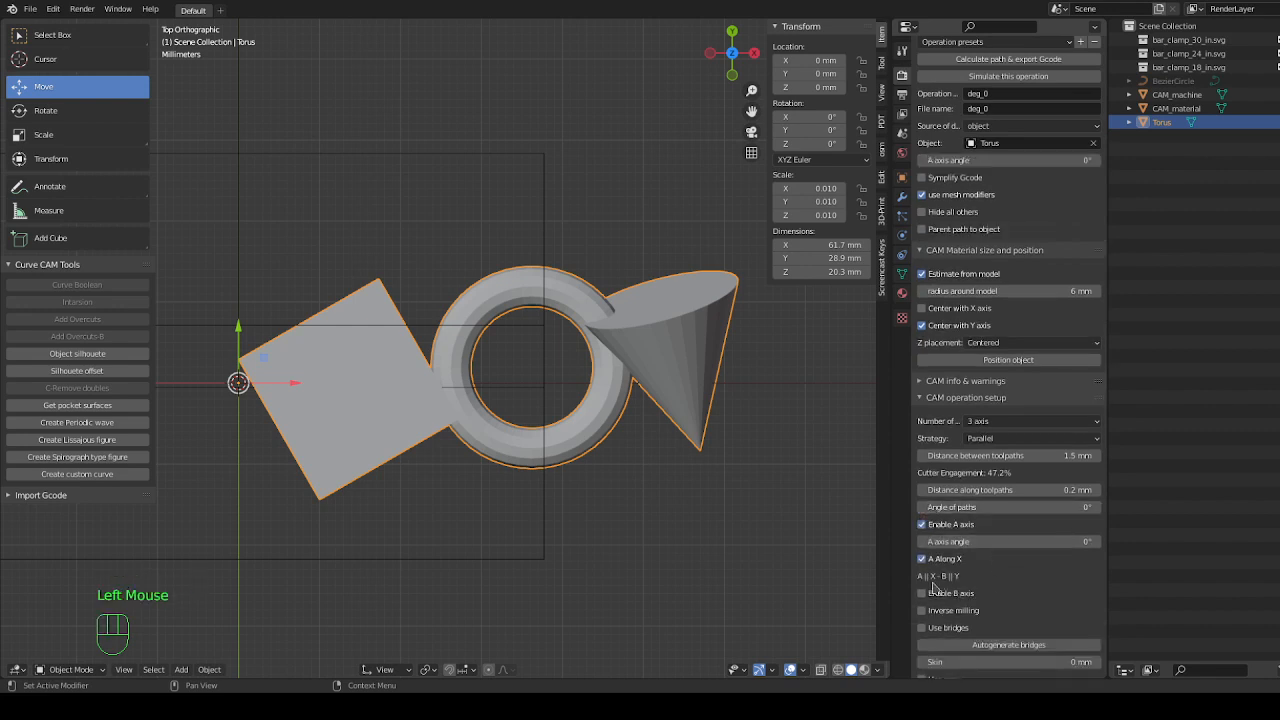
mouse_move(968, 572)
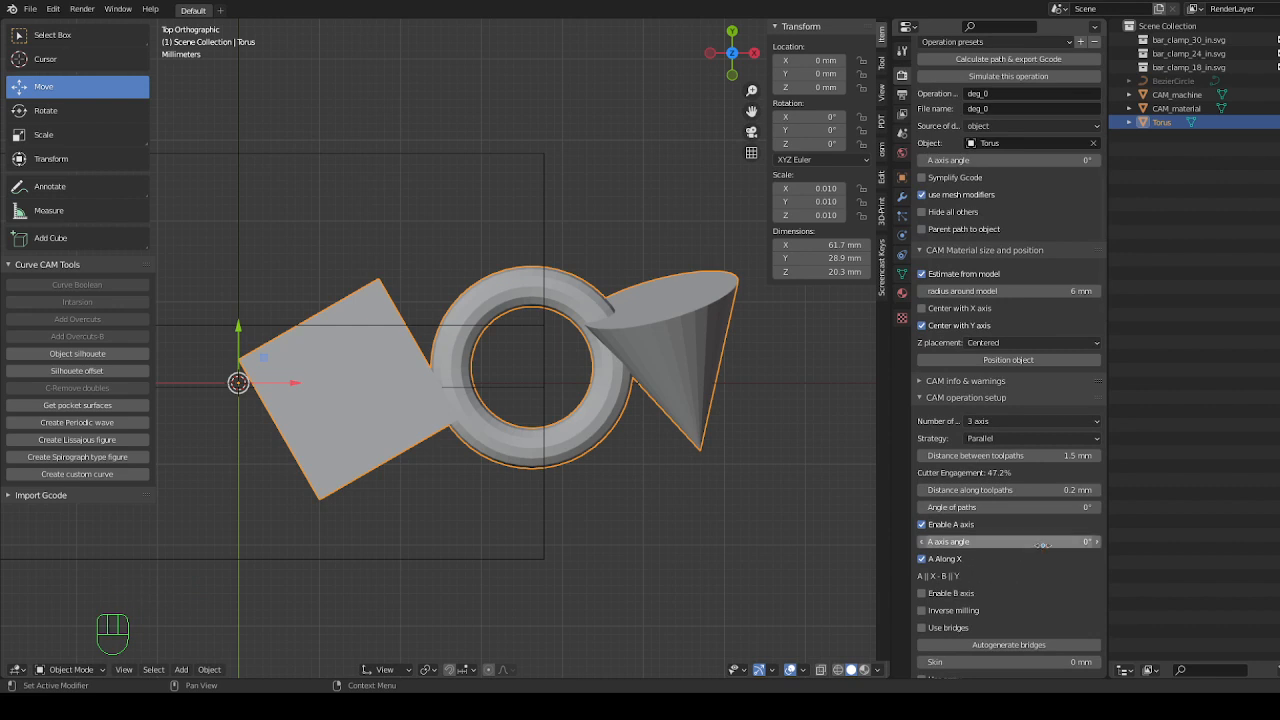
left_click(1000, 540)
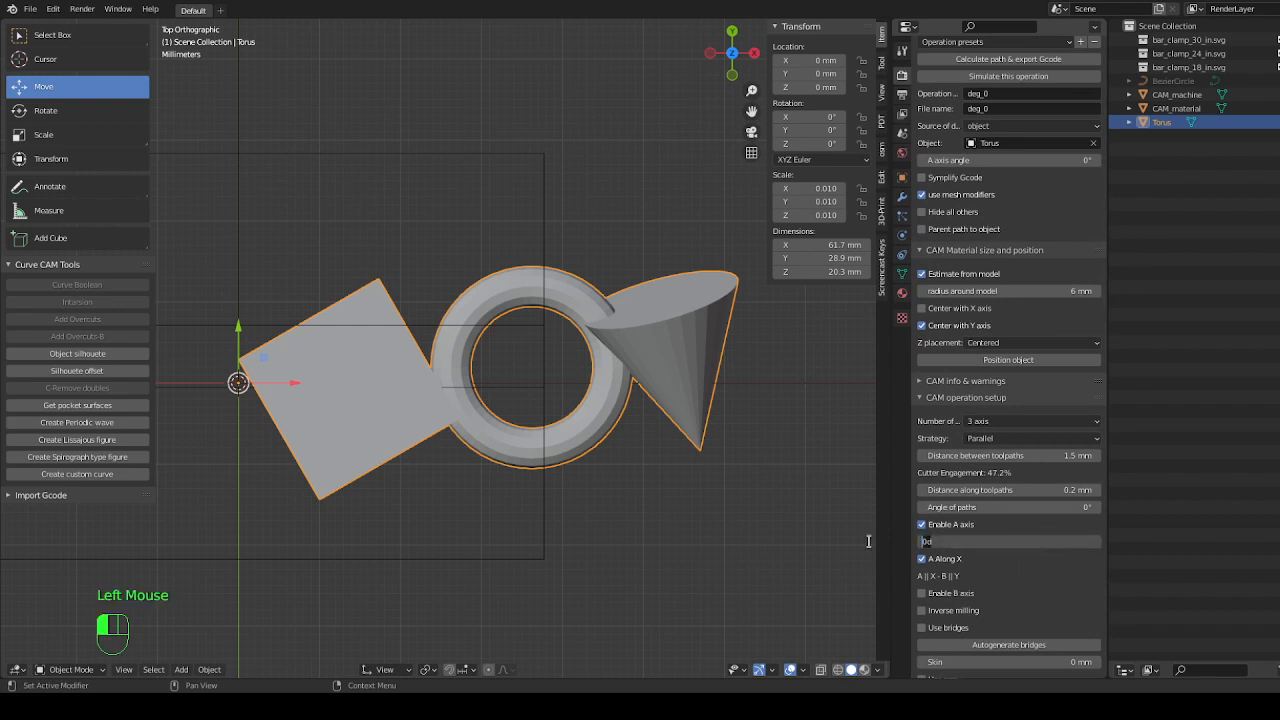
type("25")
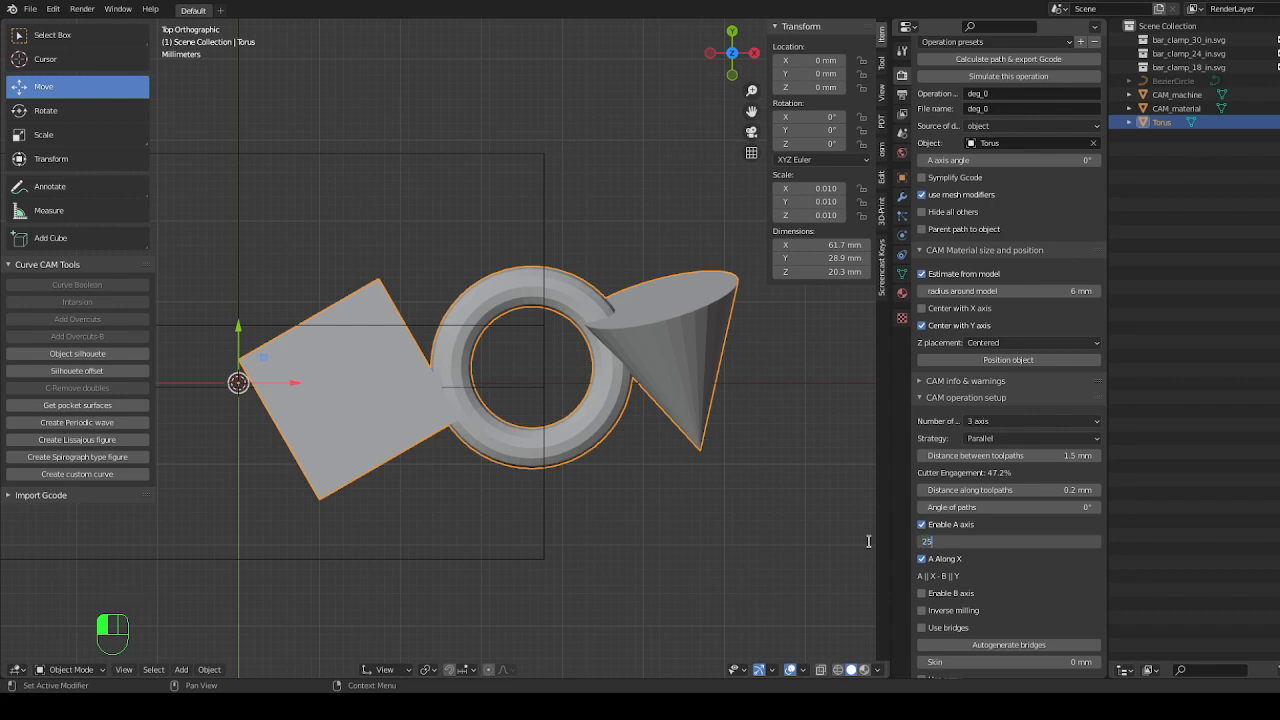
type("25")
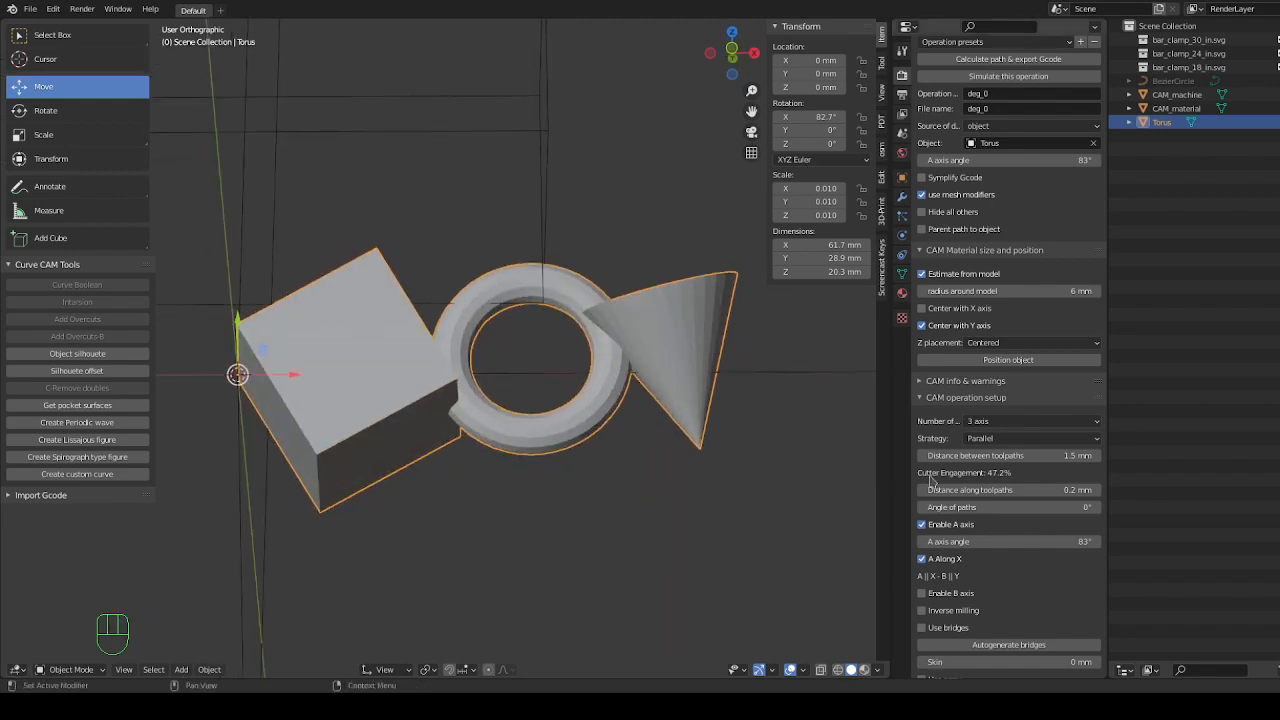
Calculate the deg_0 parallel toolpath and export its G-code.
left_click(1008, 508)
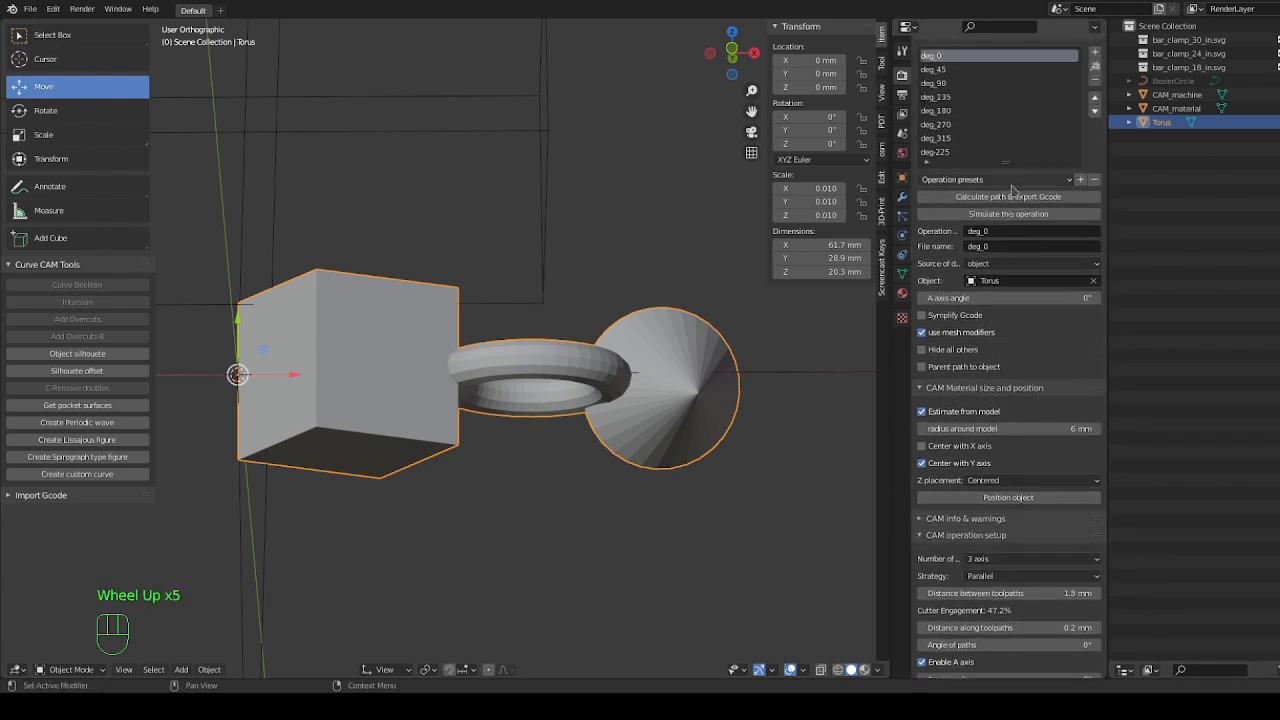
left_click(1008, 196)
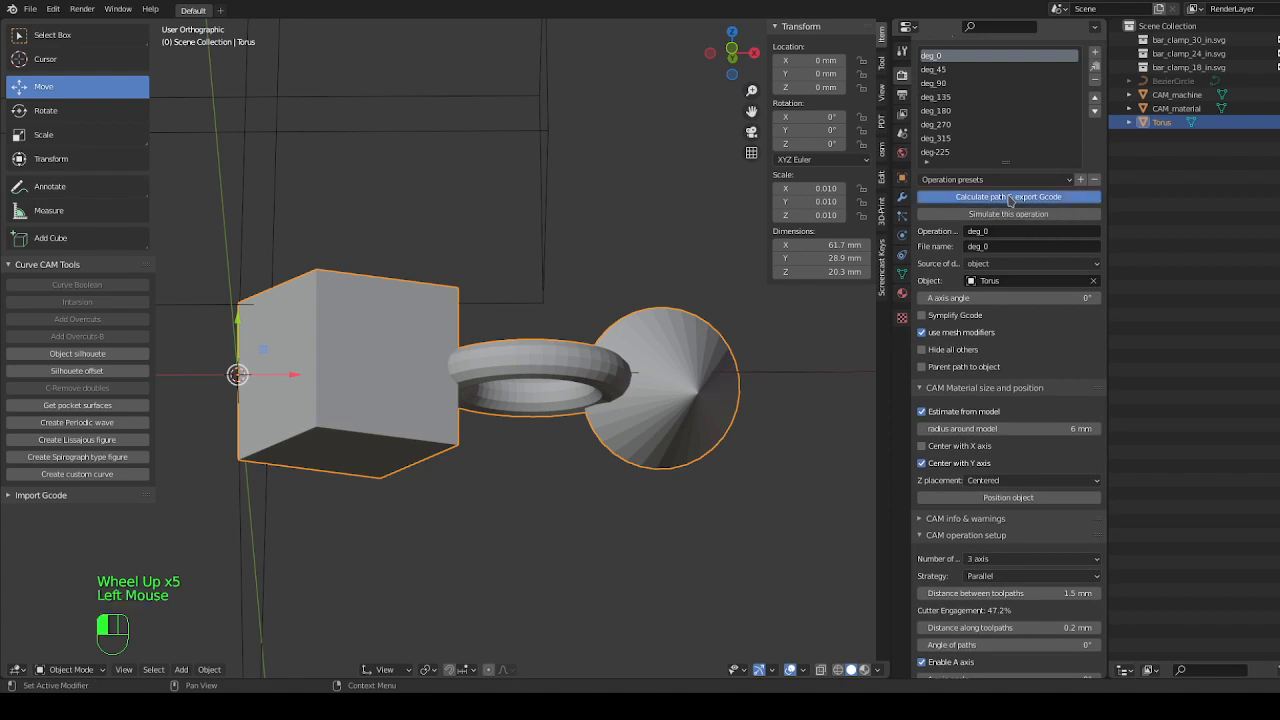
left_click(1008, 196)
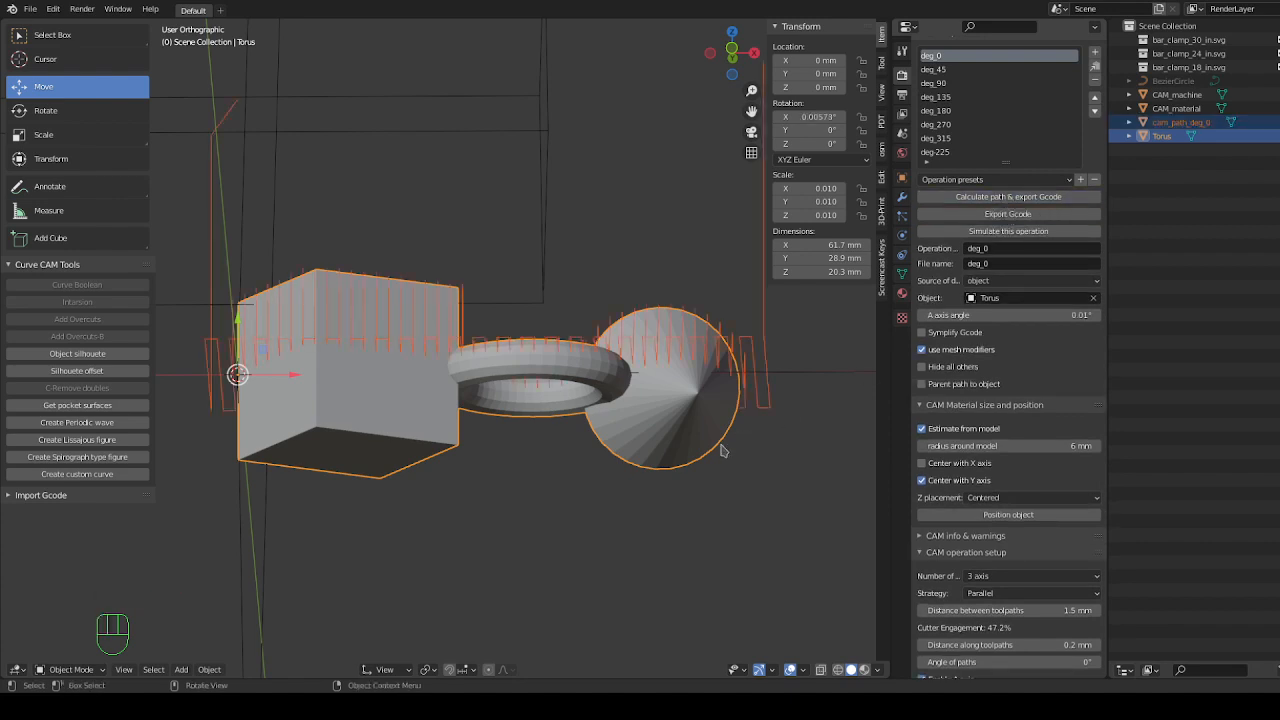
Inspect the deg_0 toolpath with the Torus hidden, then make deg_45 the active operation.
left_click_drag(724, 450, 728, 502)
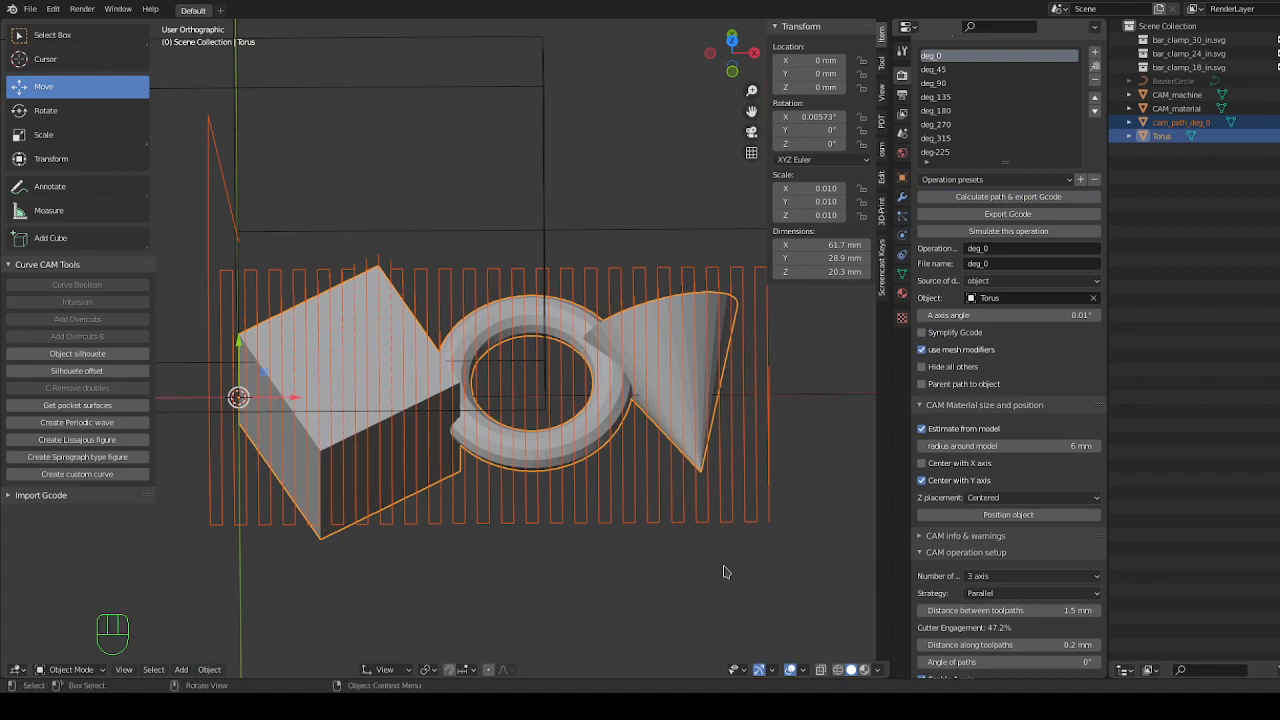
key("KP_7")
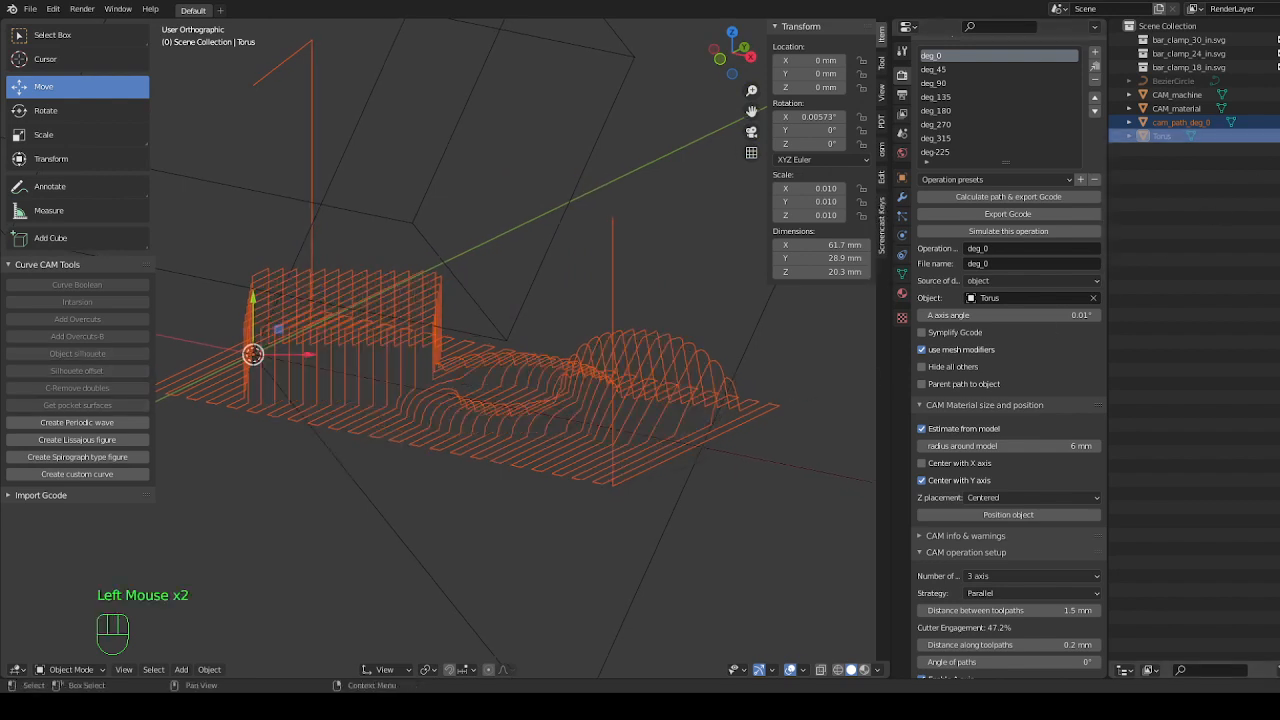
left_click(932, 68)
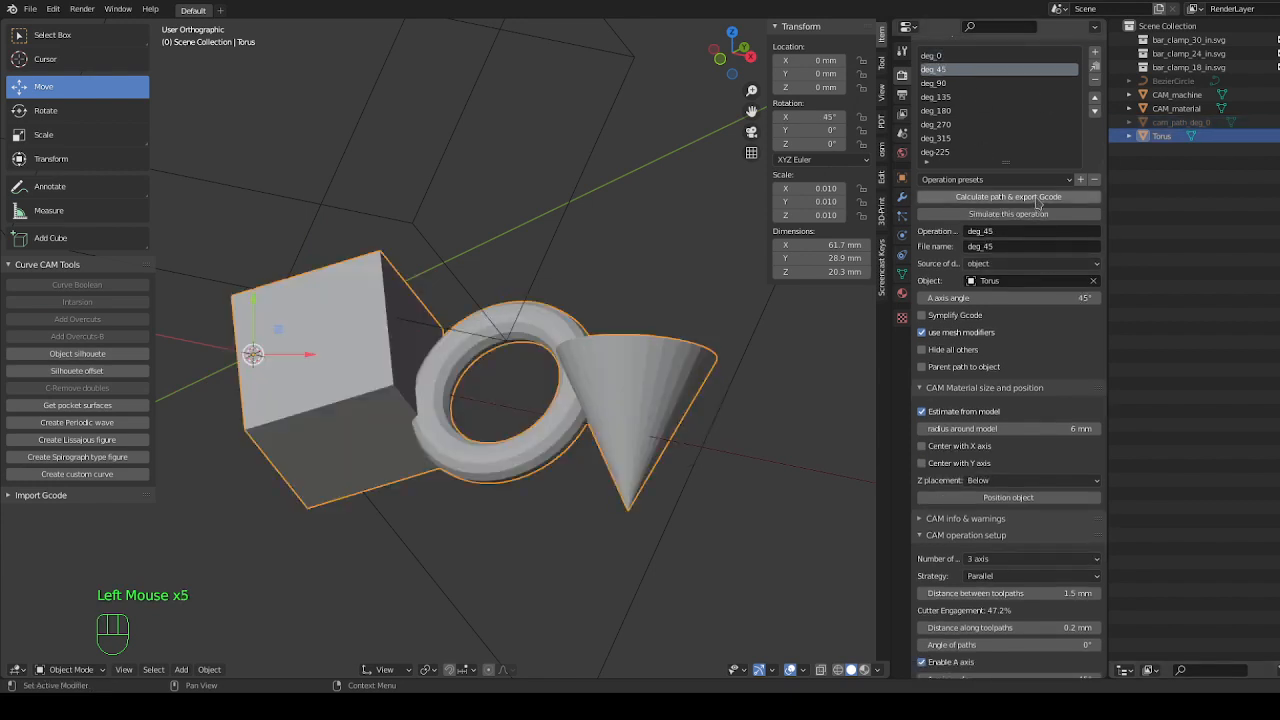
mouse_move(1008, 196)
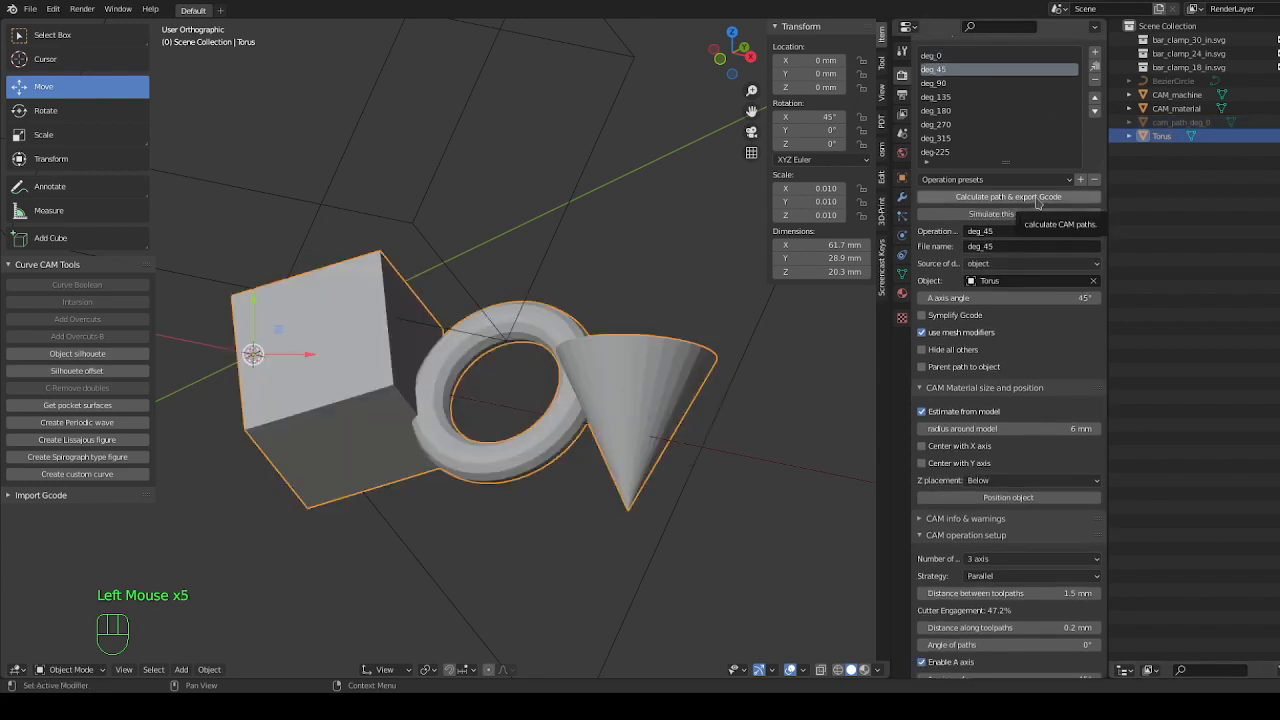
Reactivate the deg_0 operation with the A axis enabled along X at 0°.
left_click(1008, 196)
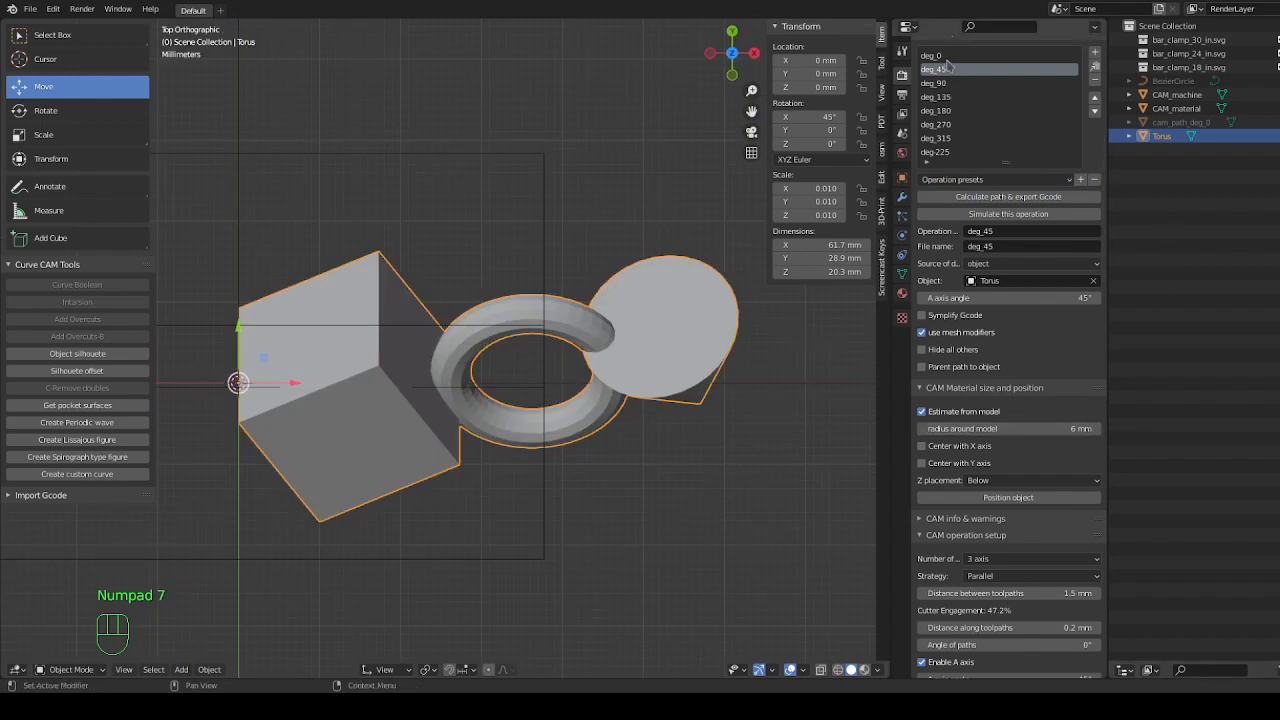
left_click(932, 56)
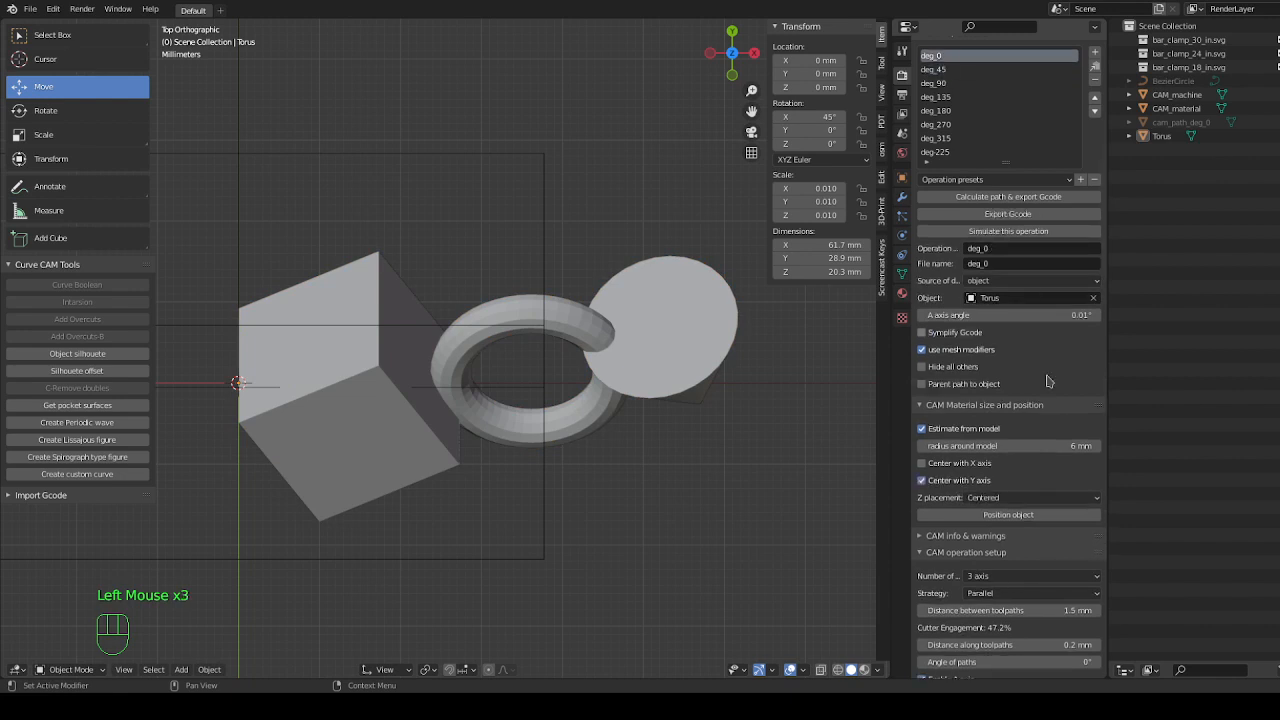
scroll("down", 3)
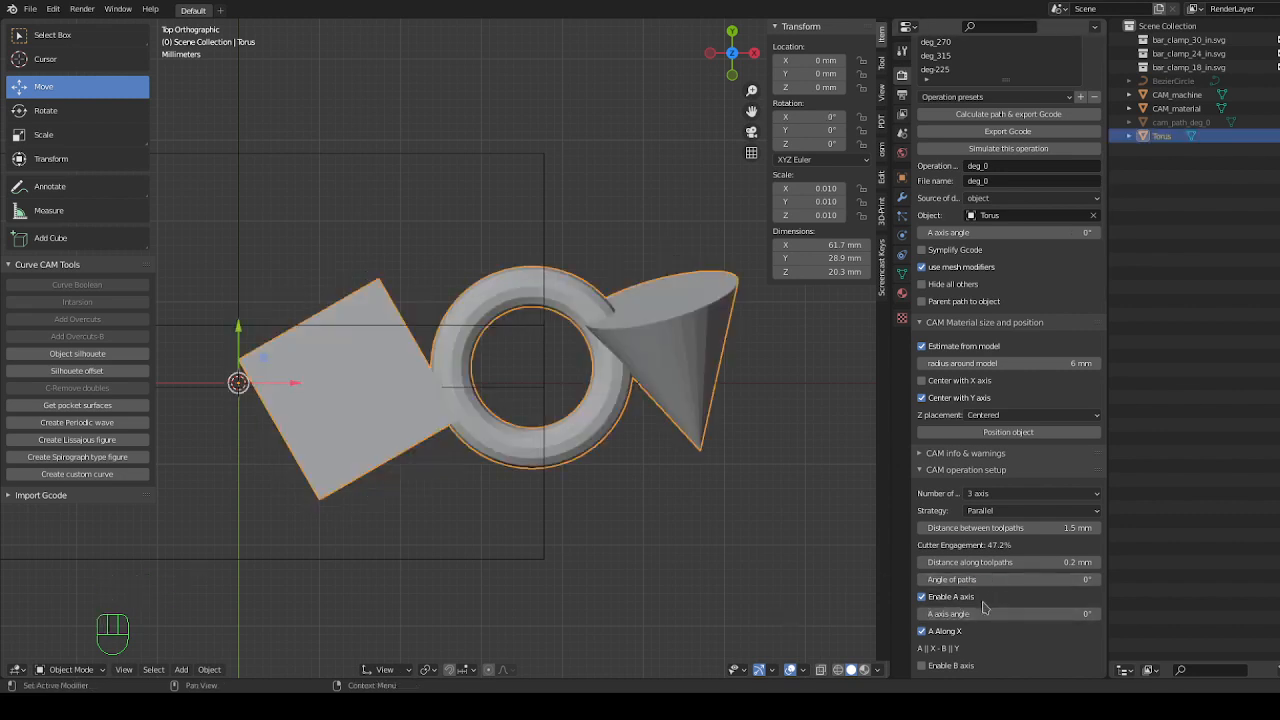
Set the A axis angle to 45° and recalculate the toolpath with G-code export.
left_click(1008, 612)
type("45")
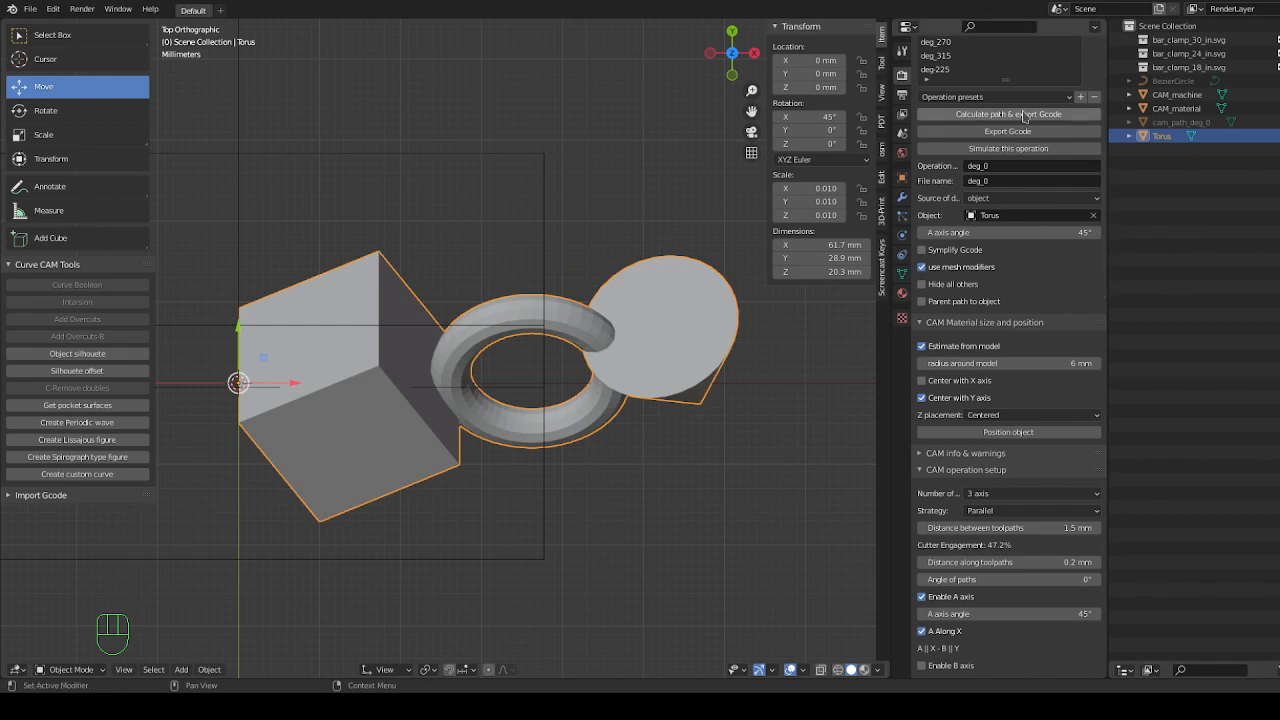
left_click(1008, 114)
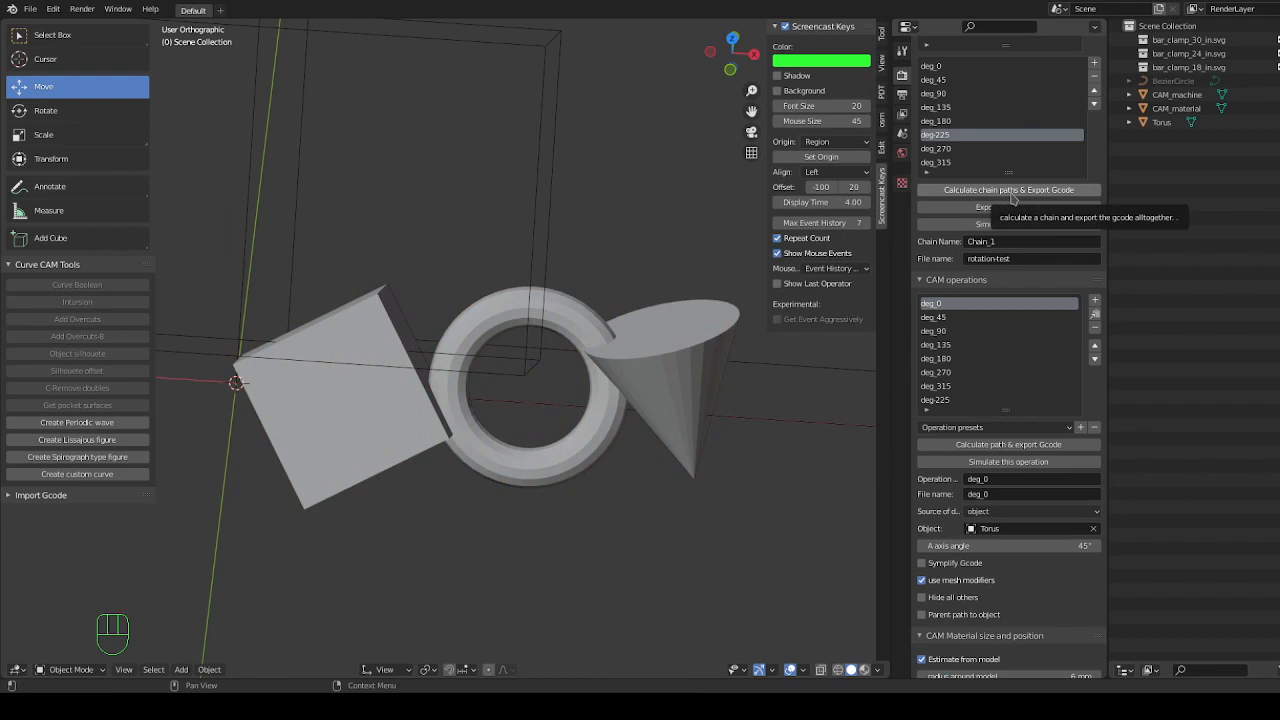
Calculate Chain_1's paths and export G-code, rerunning it with the Torus selected.
left_click(1008, 190)
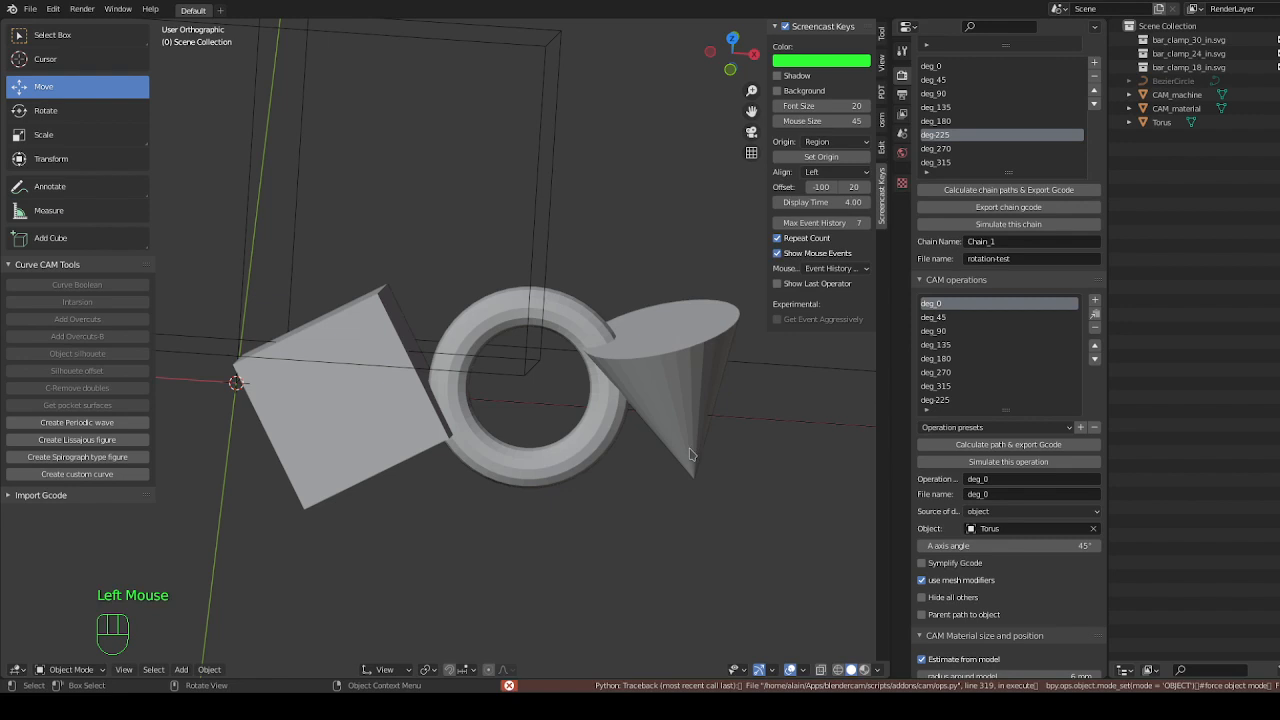
mouse_move(640, 328)
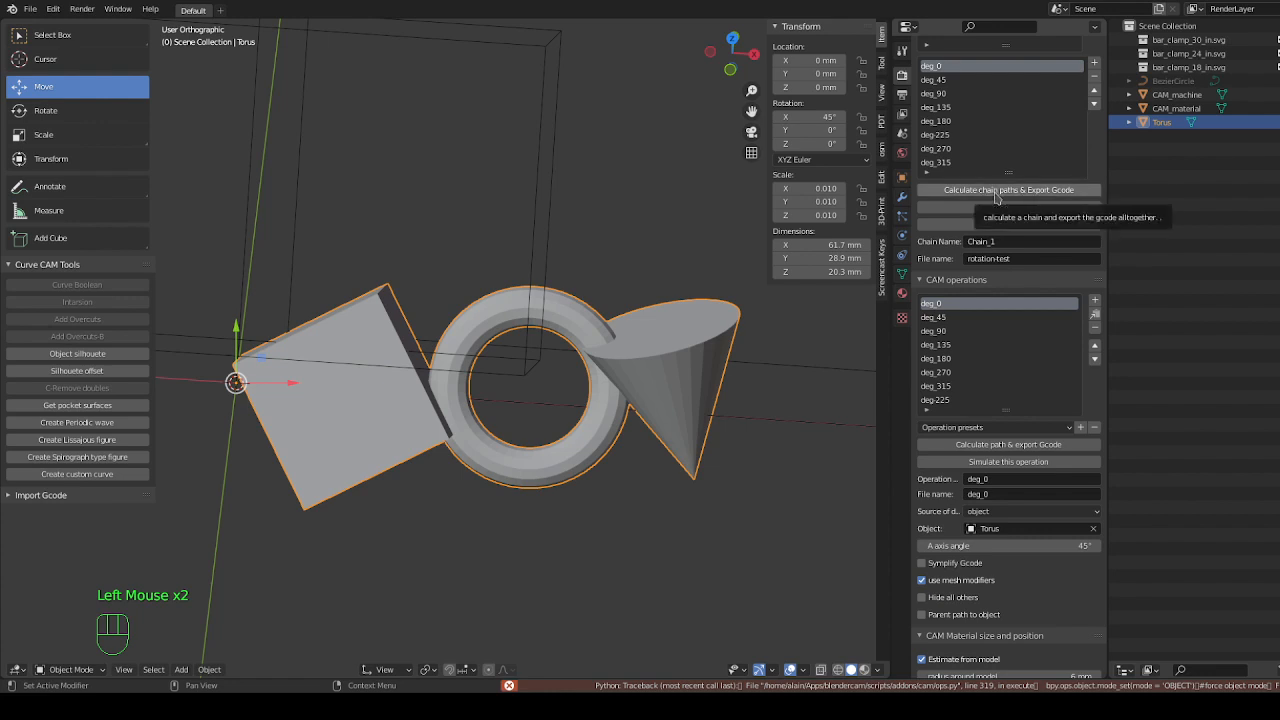
left_click(1008, 190)
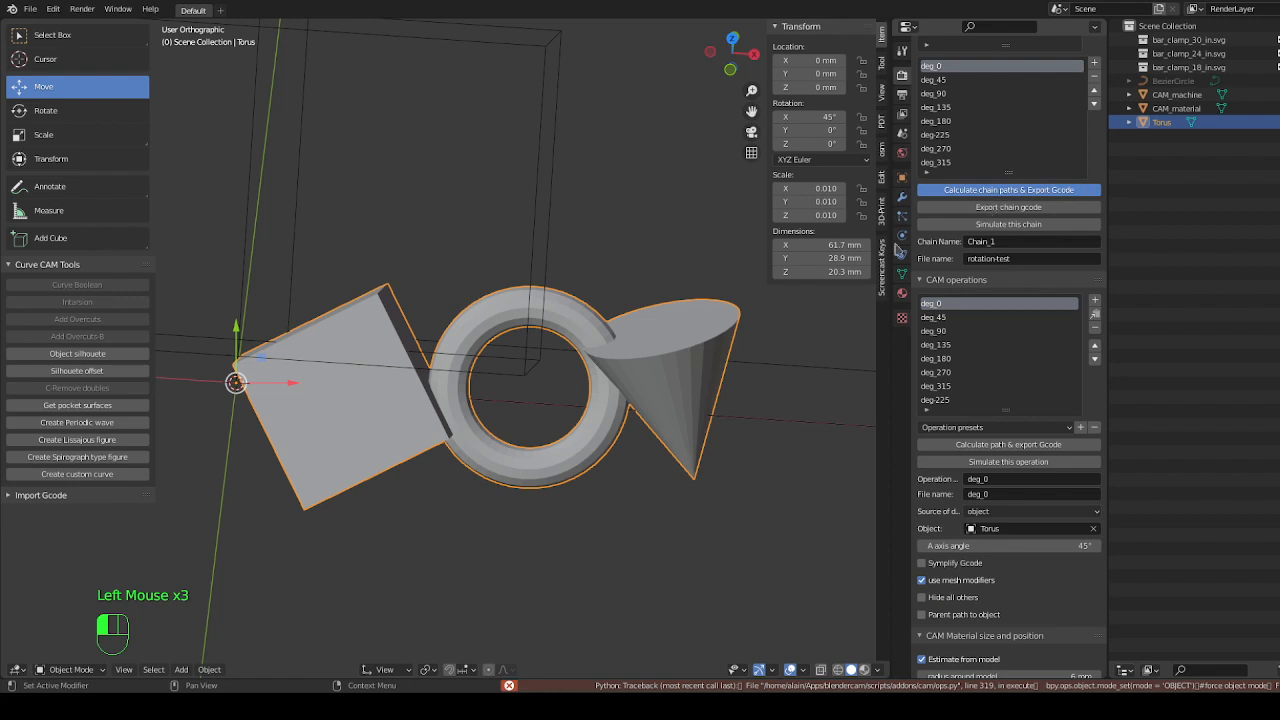
mouse_move(896, 248)
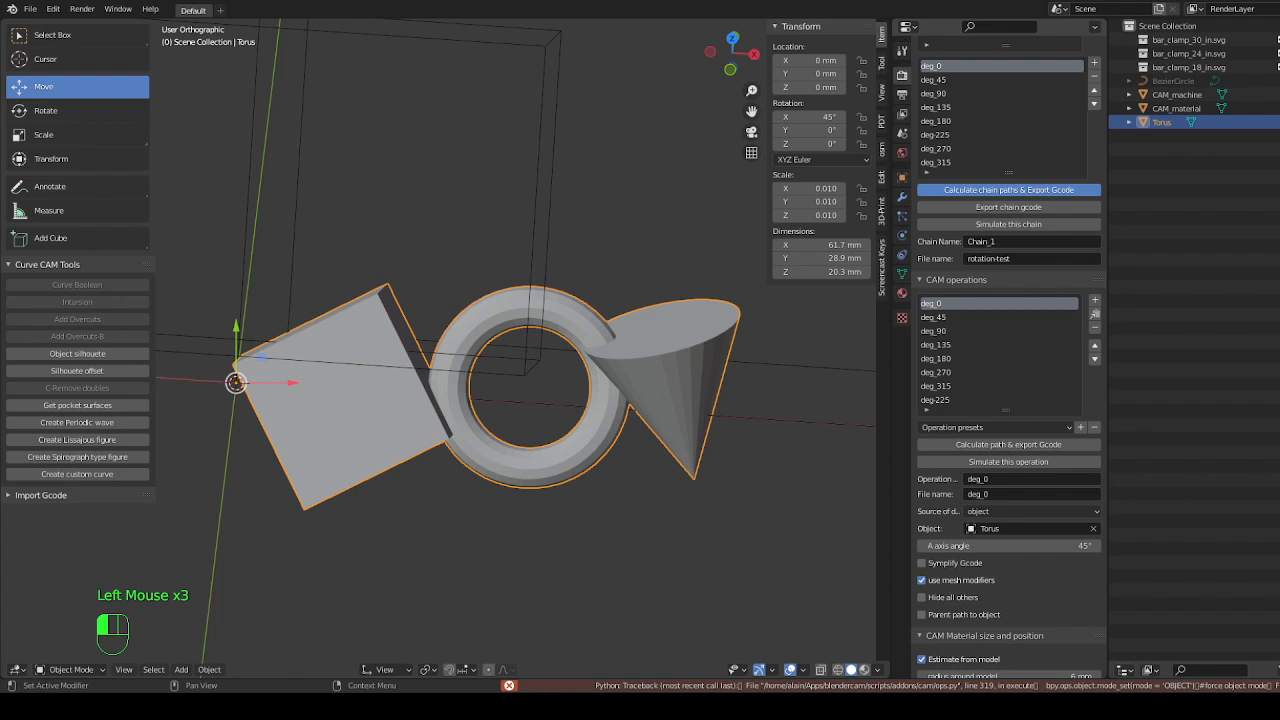
left_click(1008, 444)
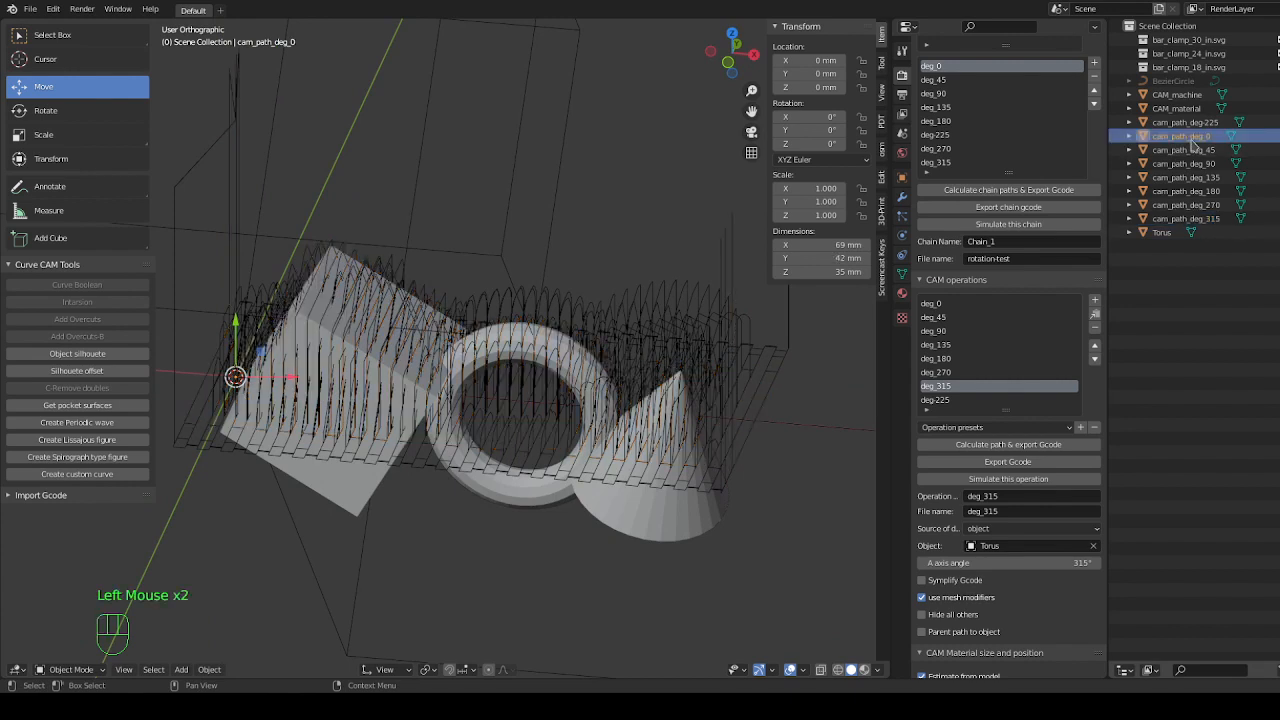
left_click(1180, 148)
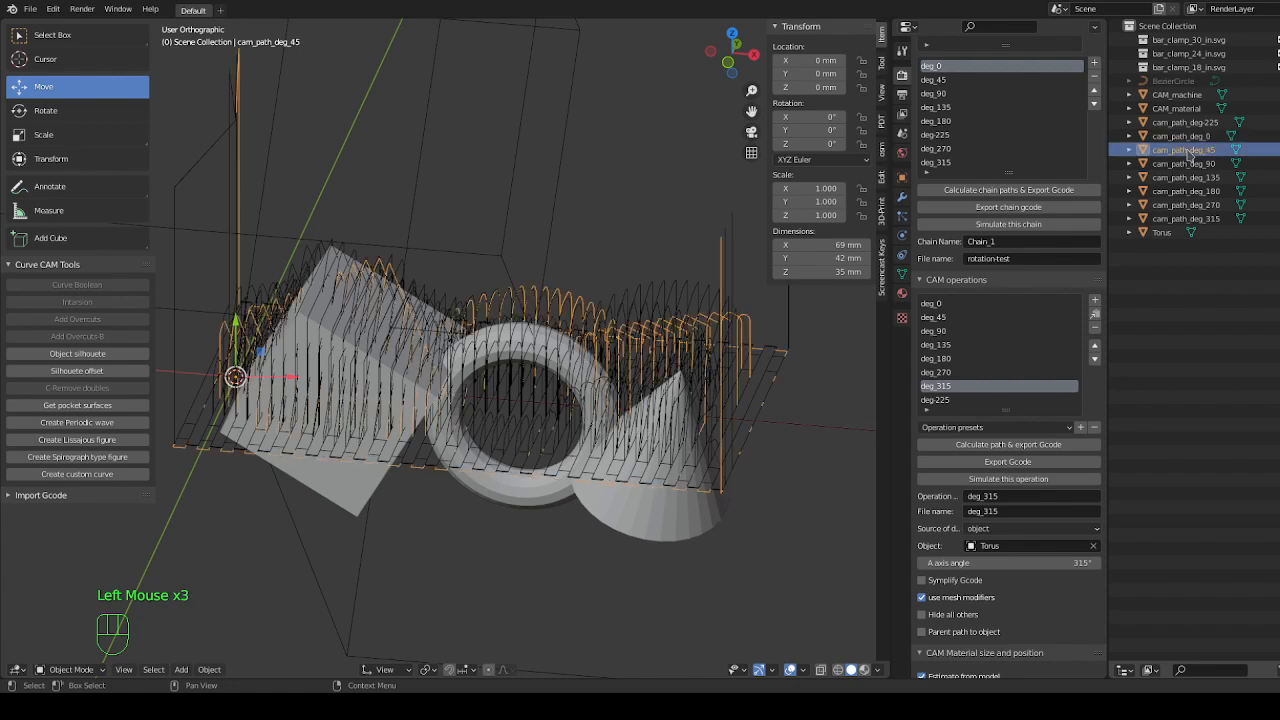
left_click(1184, 164)
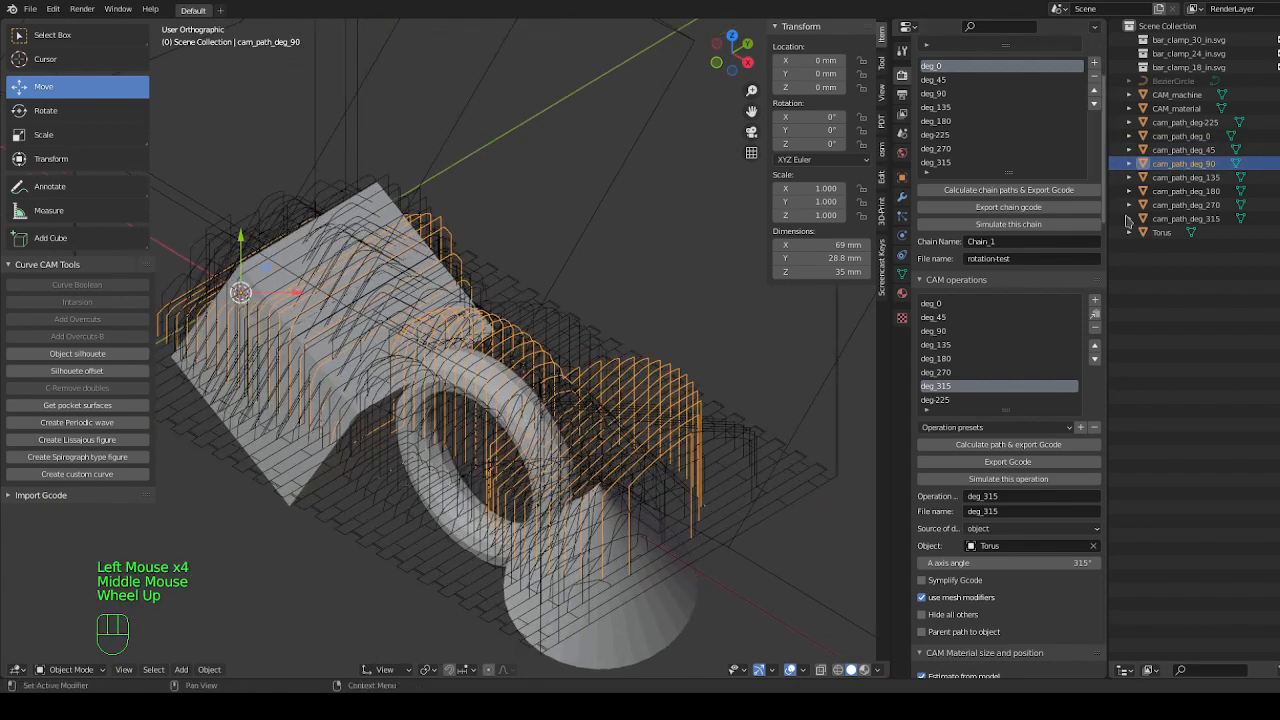
left_click(1186, 176)
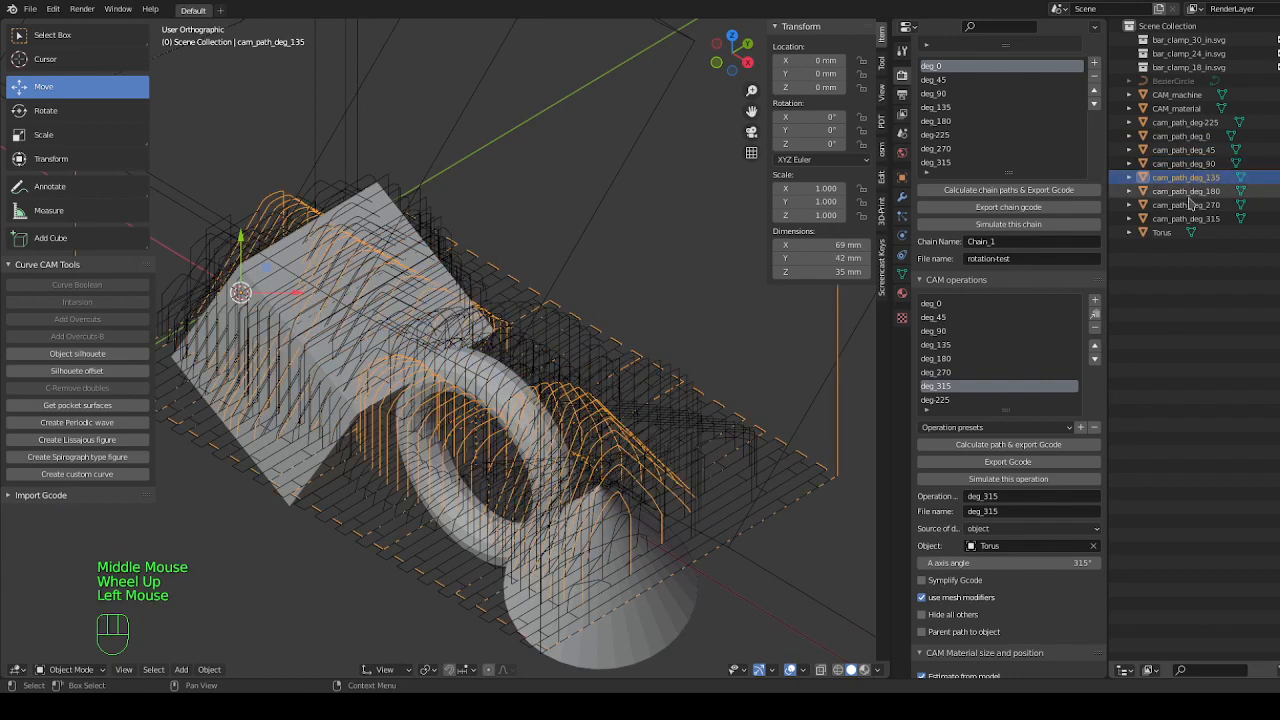
left_click(1186, 218)
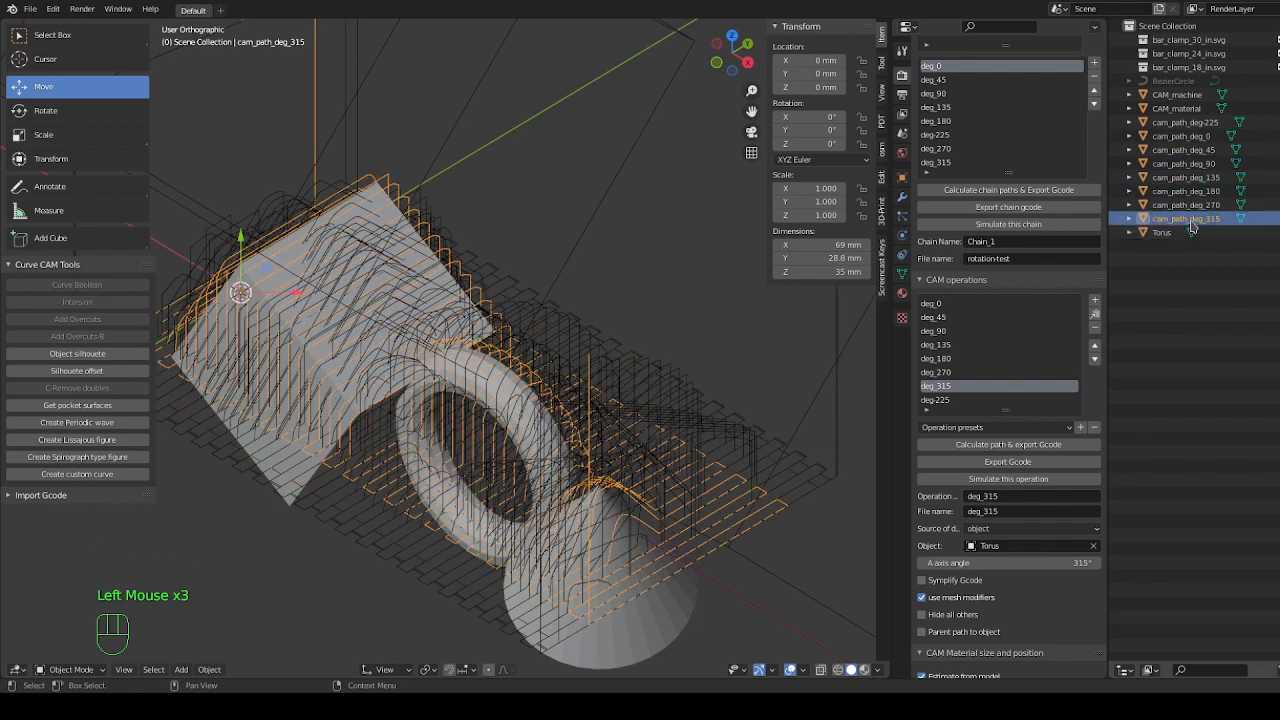
left_click(1186, 122)
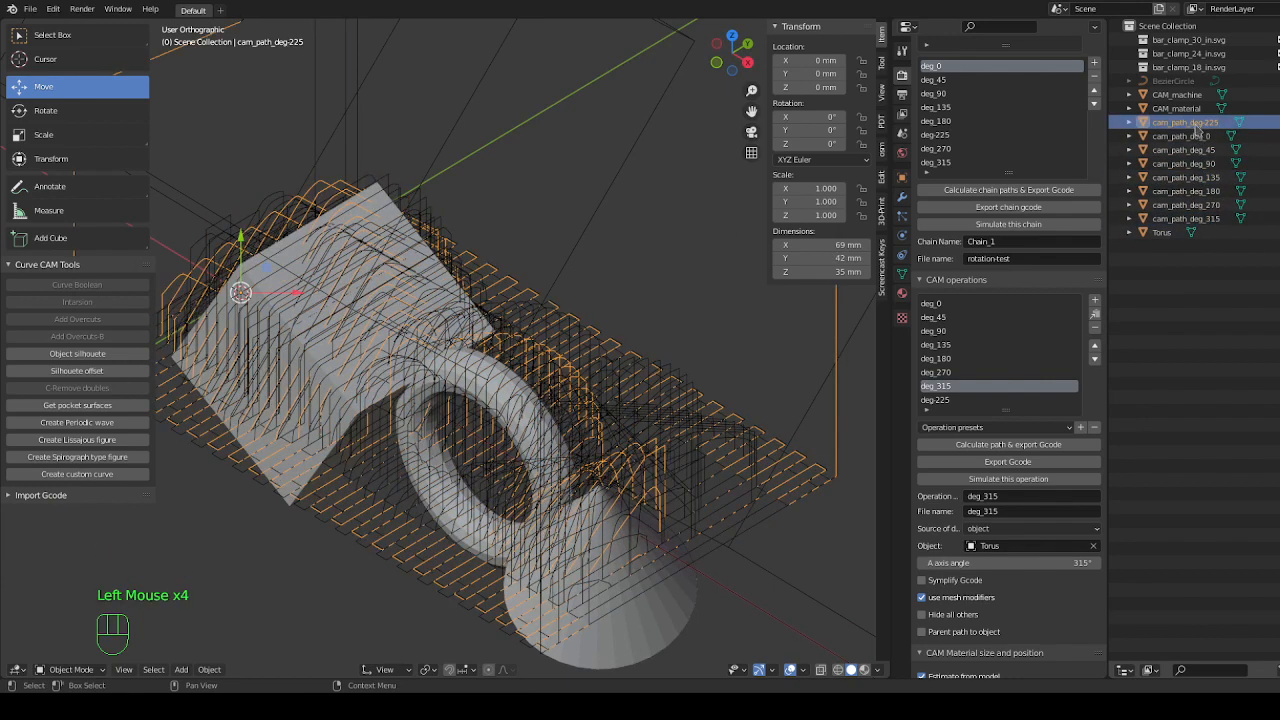
left_click(1184, 136)
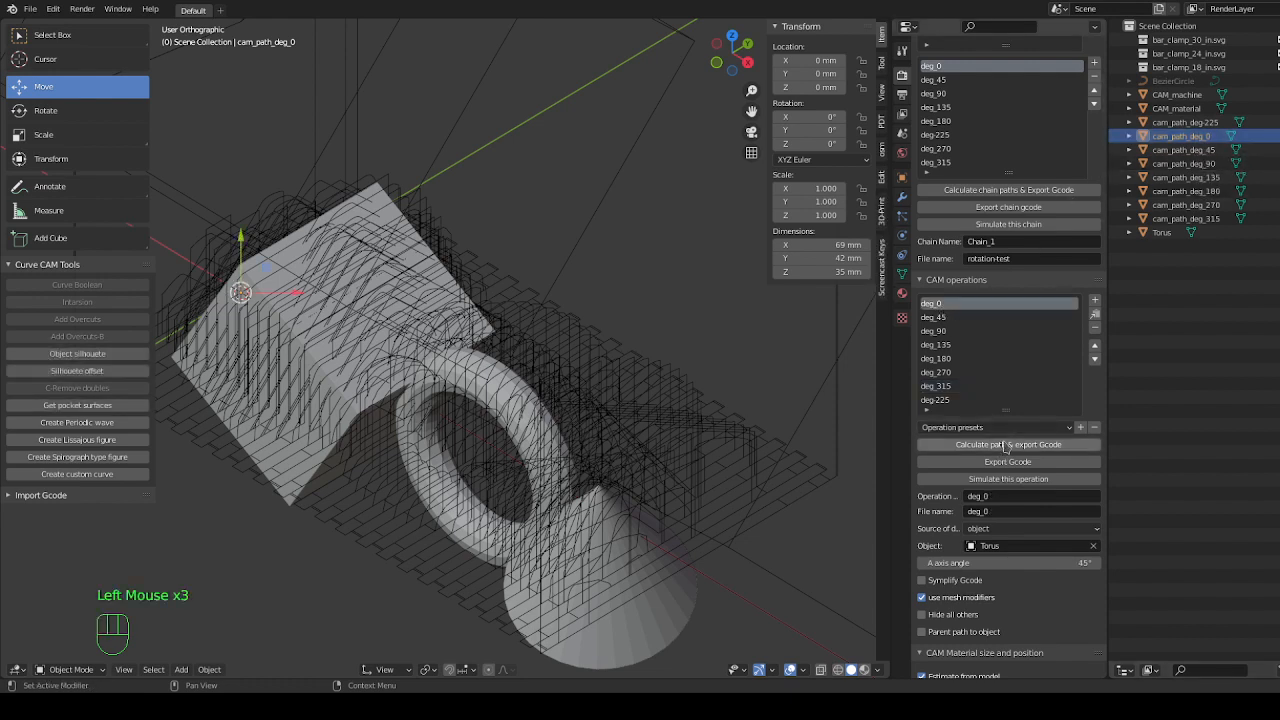
left_click(1008, 444)
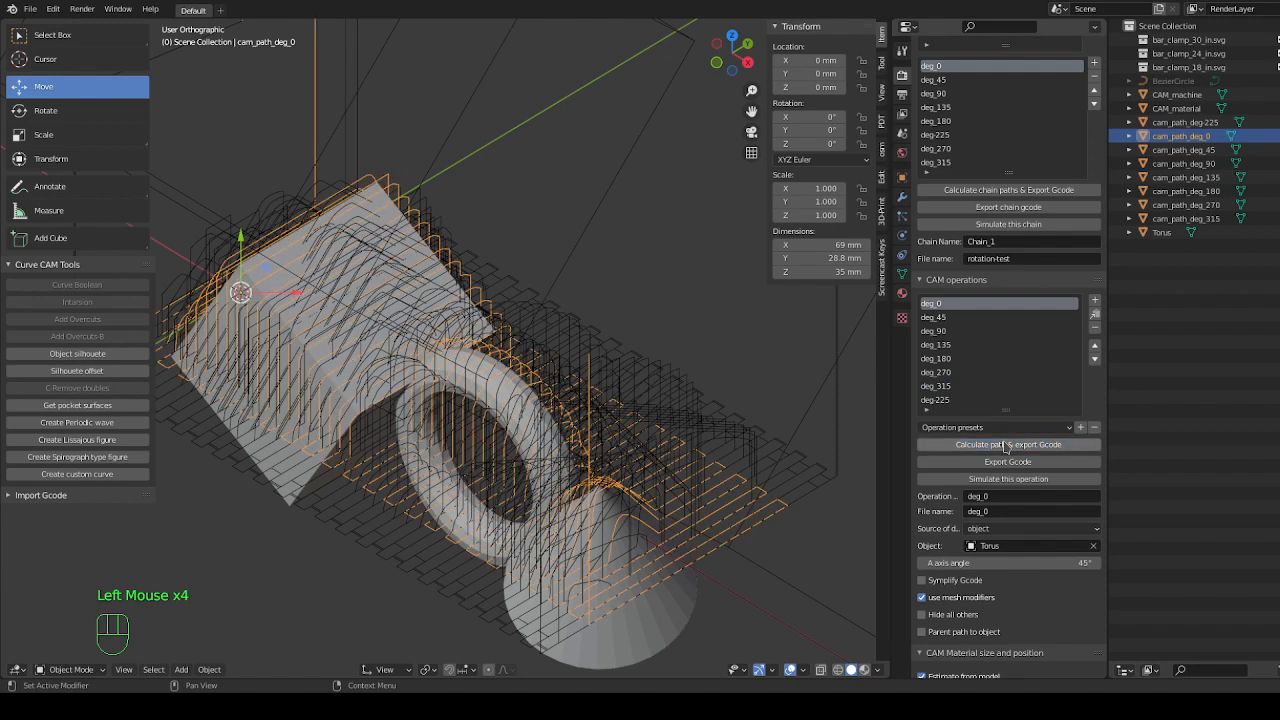
mouse_move(1040, 428)
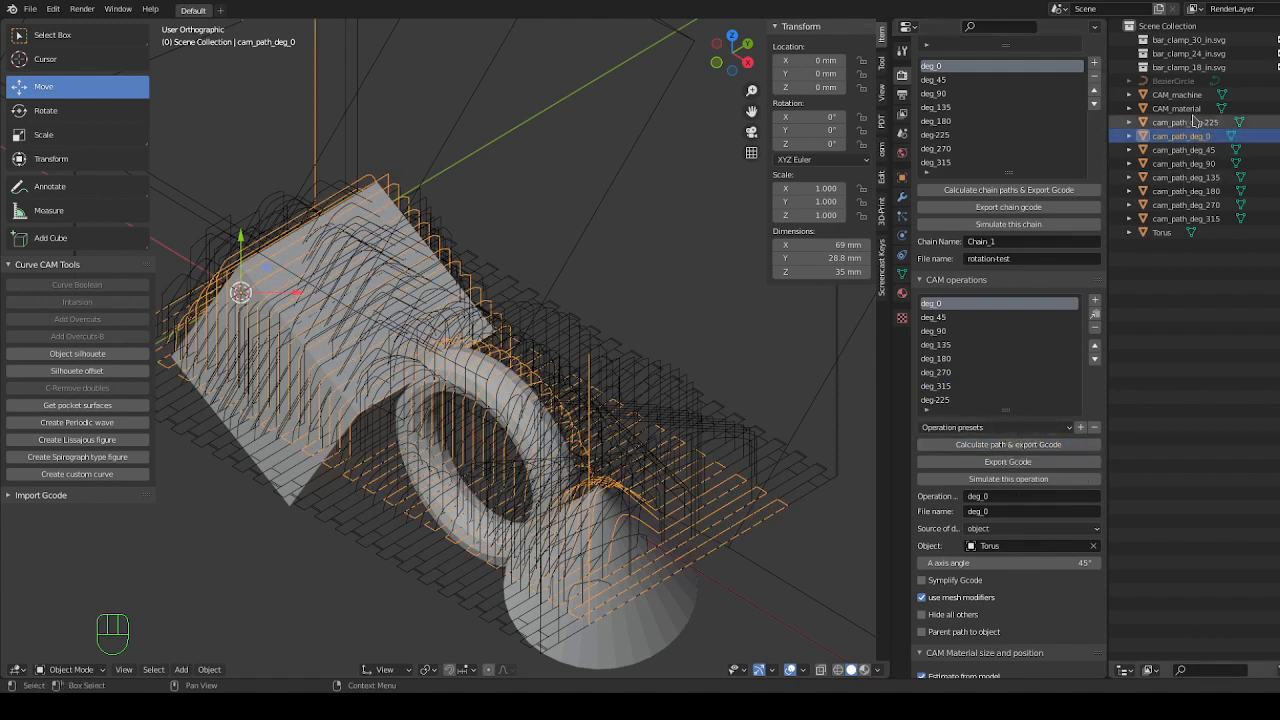
left_click(1184, 122)
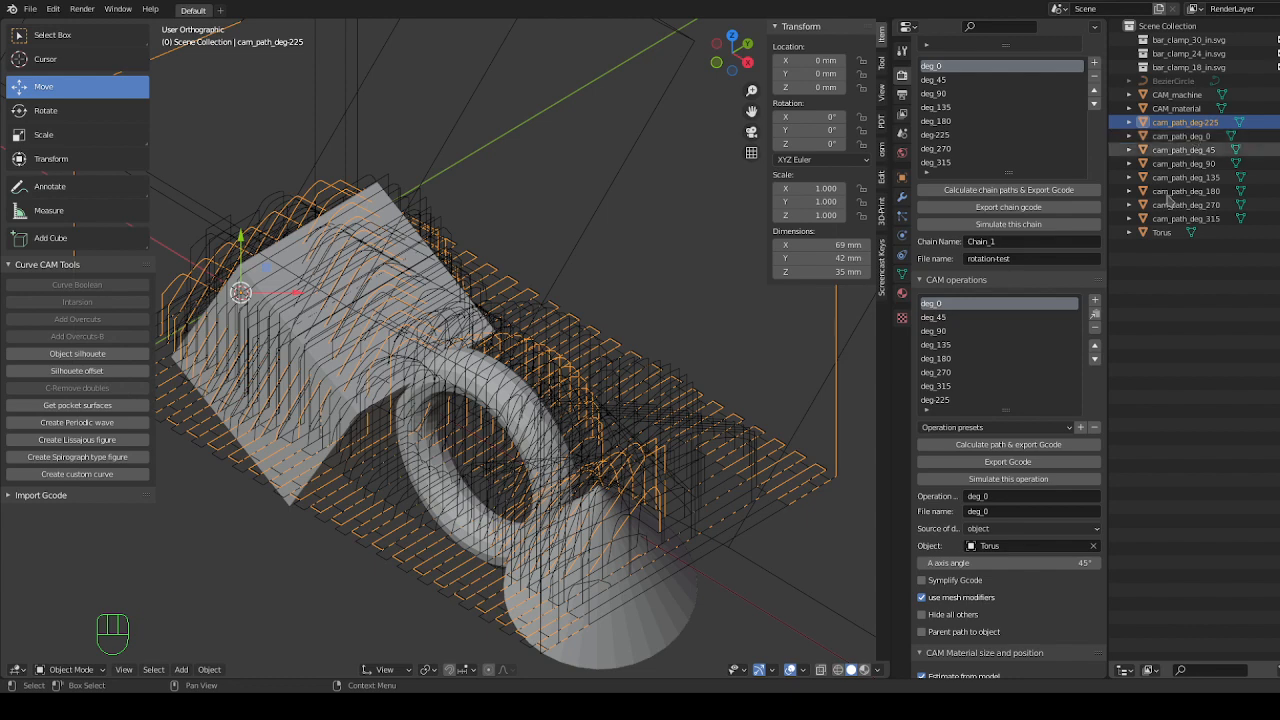
mouse_move(988, 324)
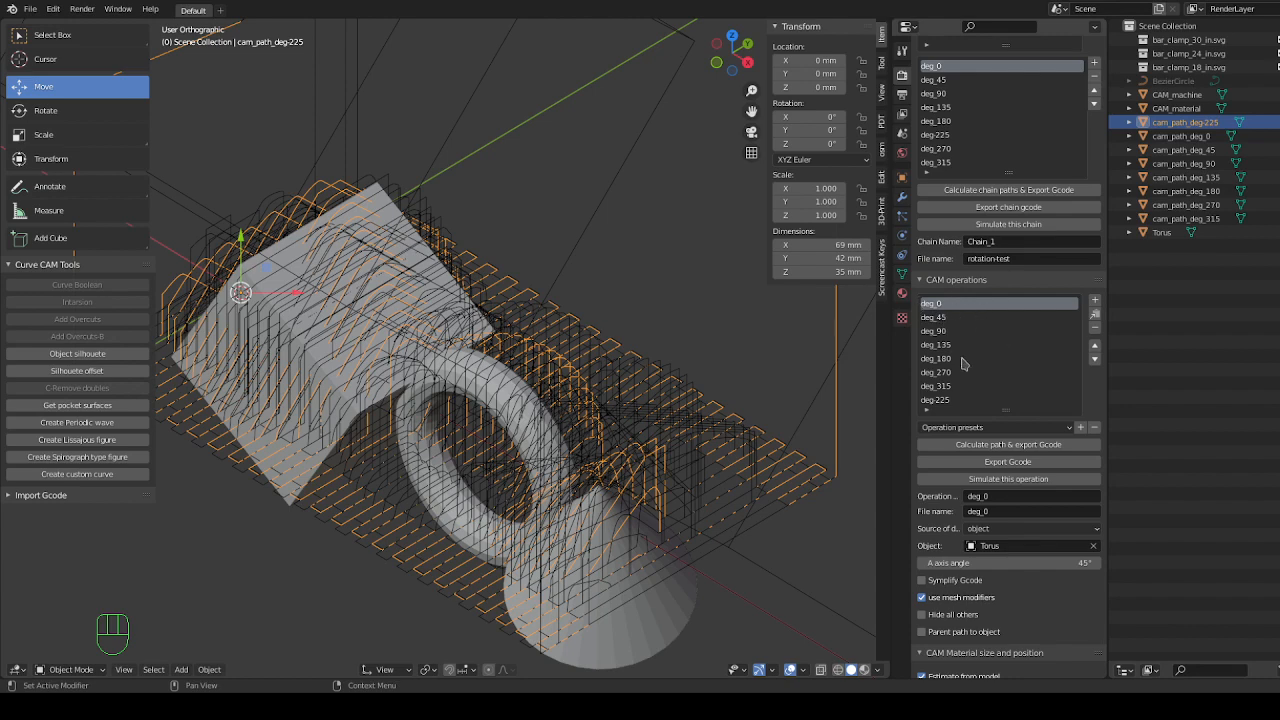
mouse_move(940, 330)
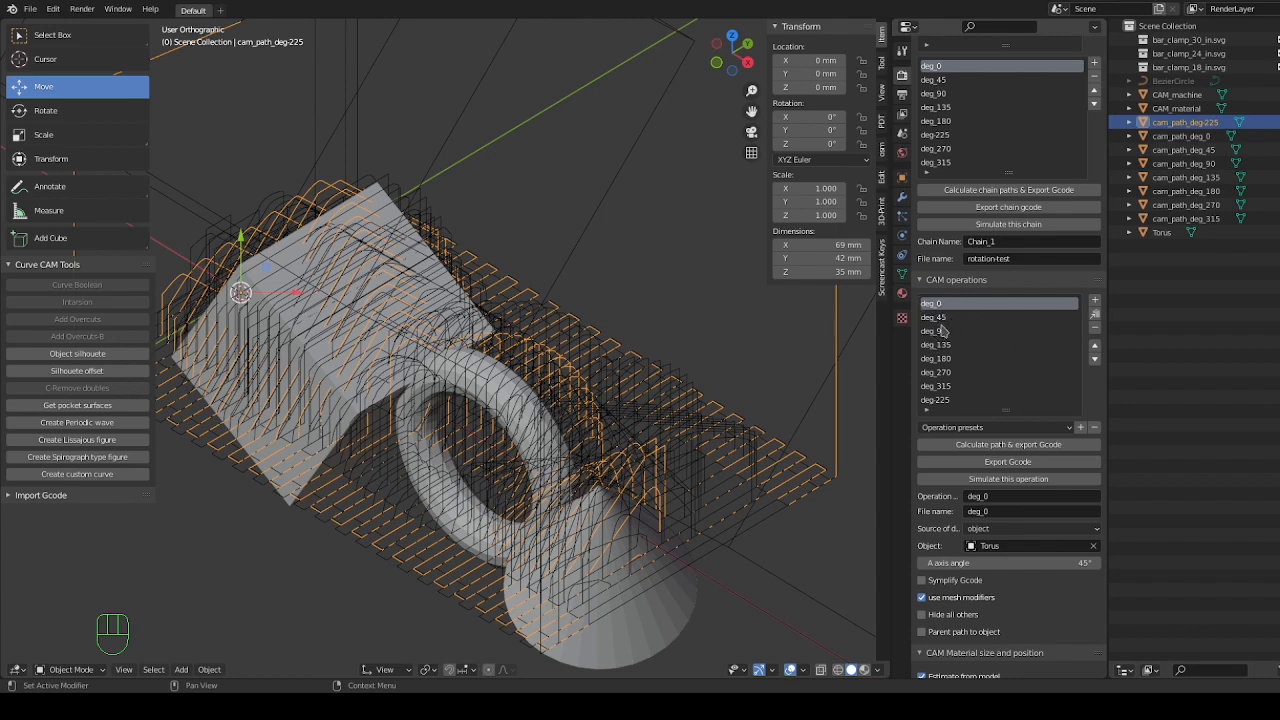
Scroll the CAM operation setup down to the B axis rotation options.
scroll("down", 3)
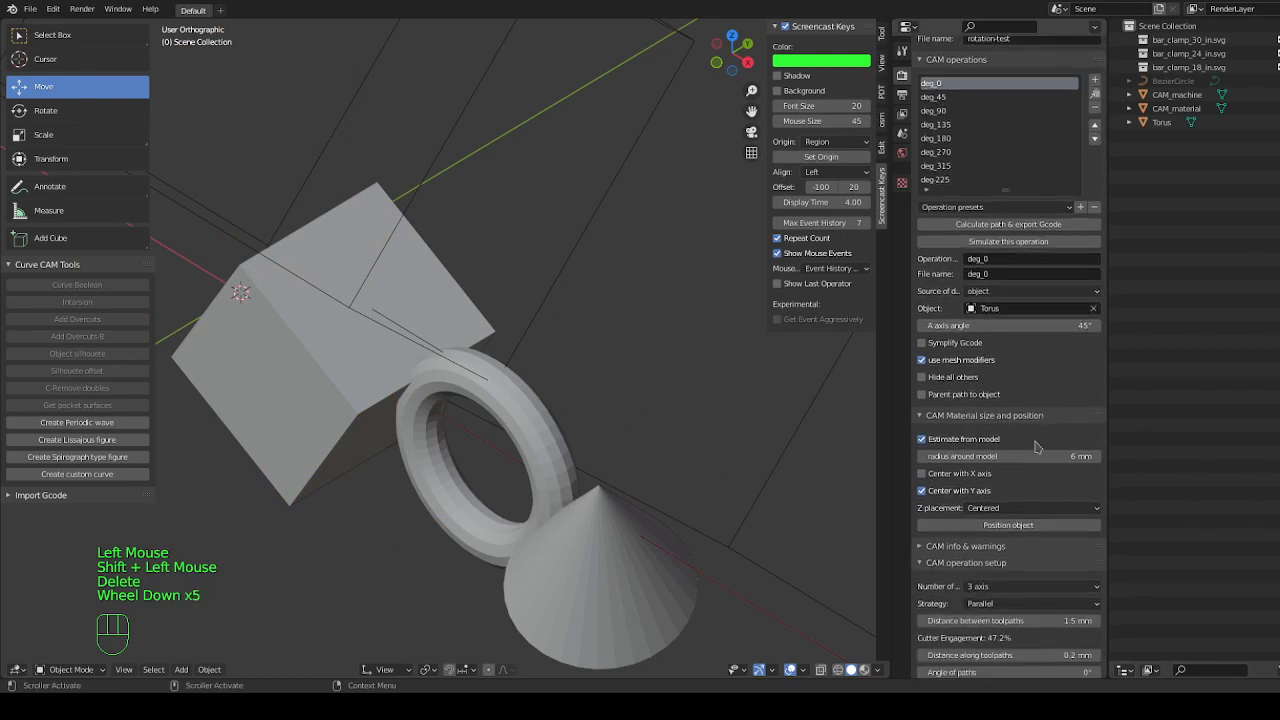
scroll("down", 3)
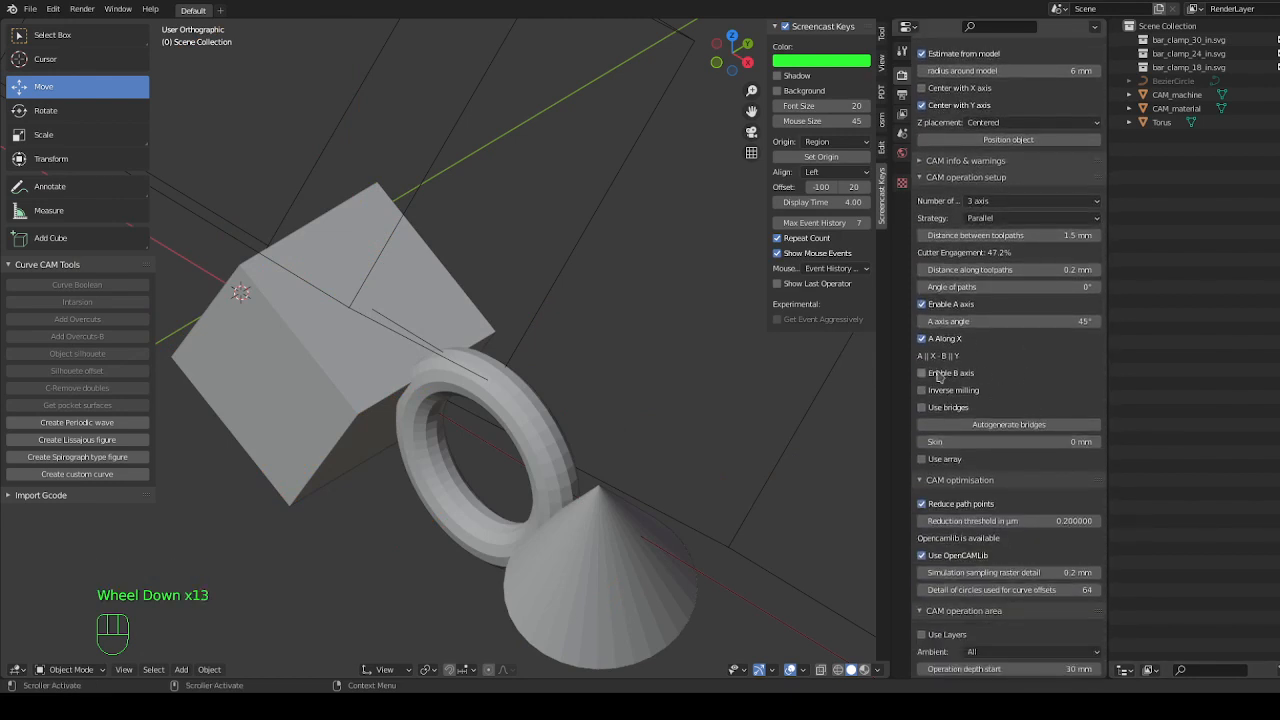
mouse_move(922, 374)
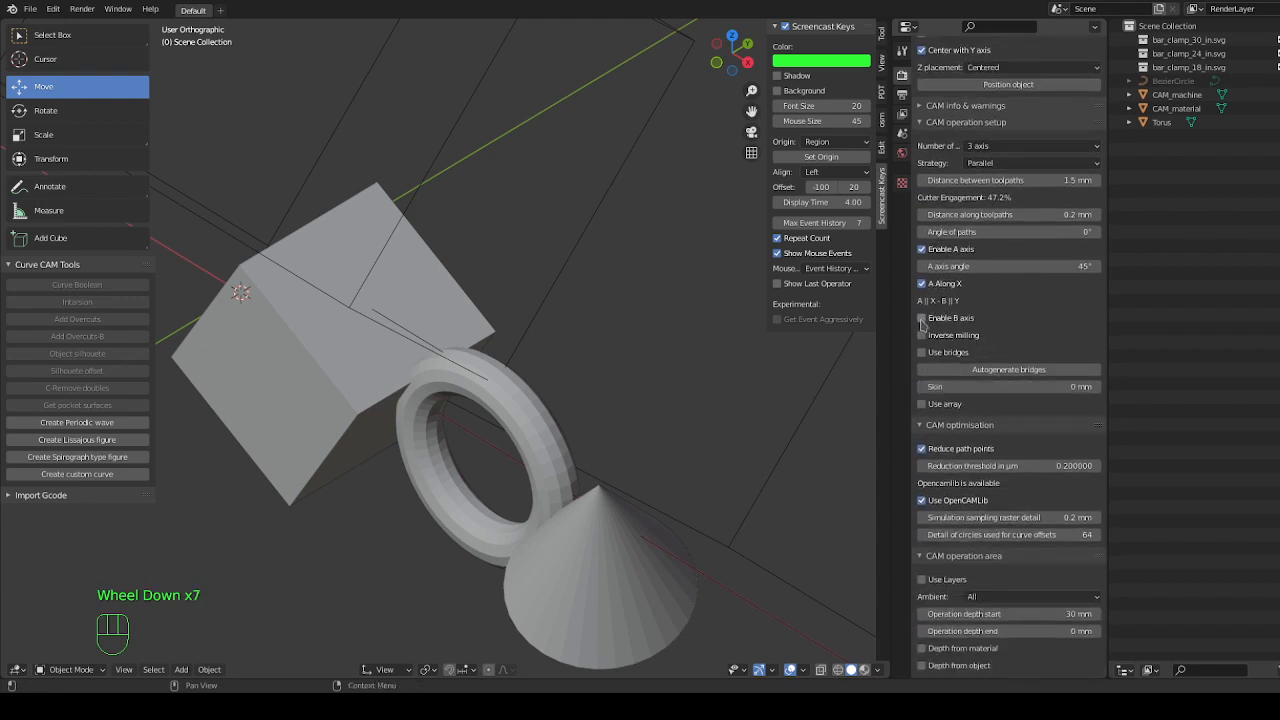
mouse_move(1004, 326)
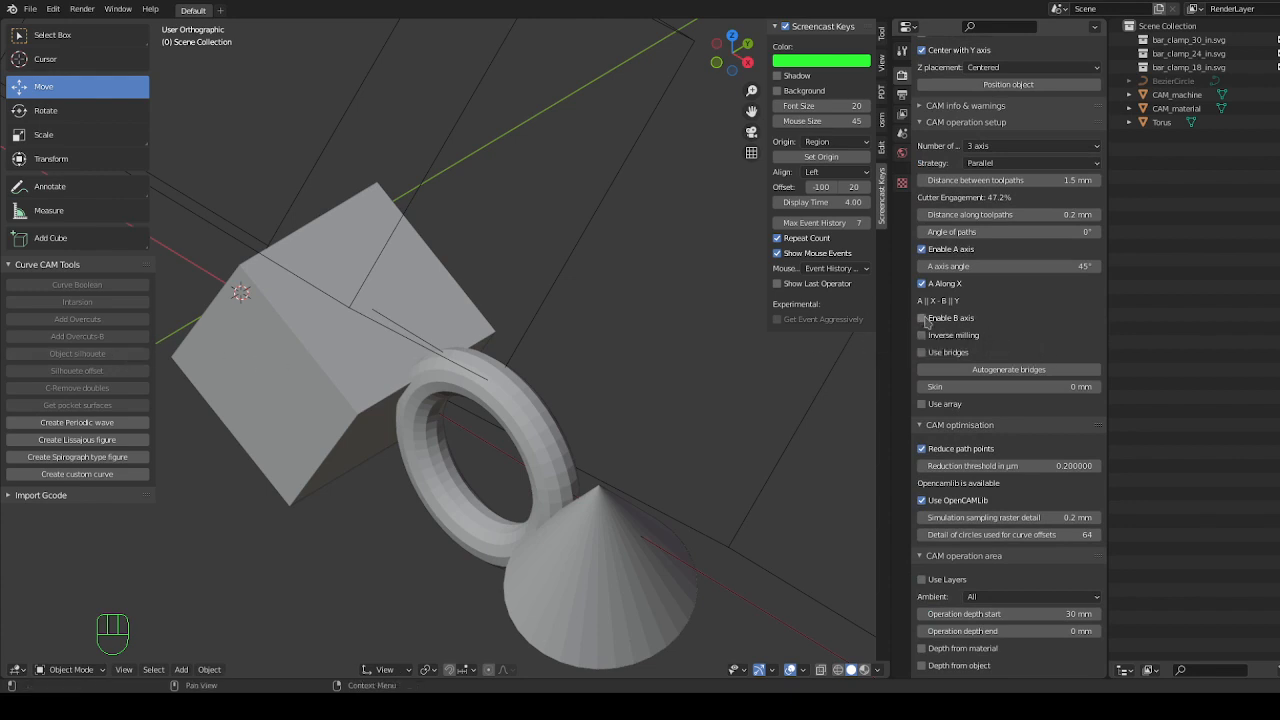
mouse_move(922, 318)
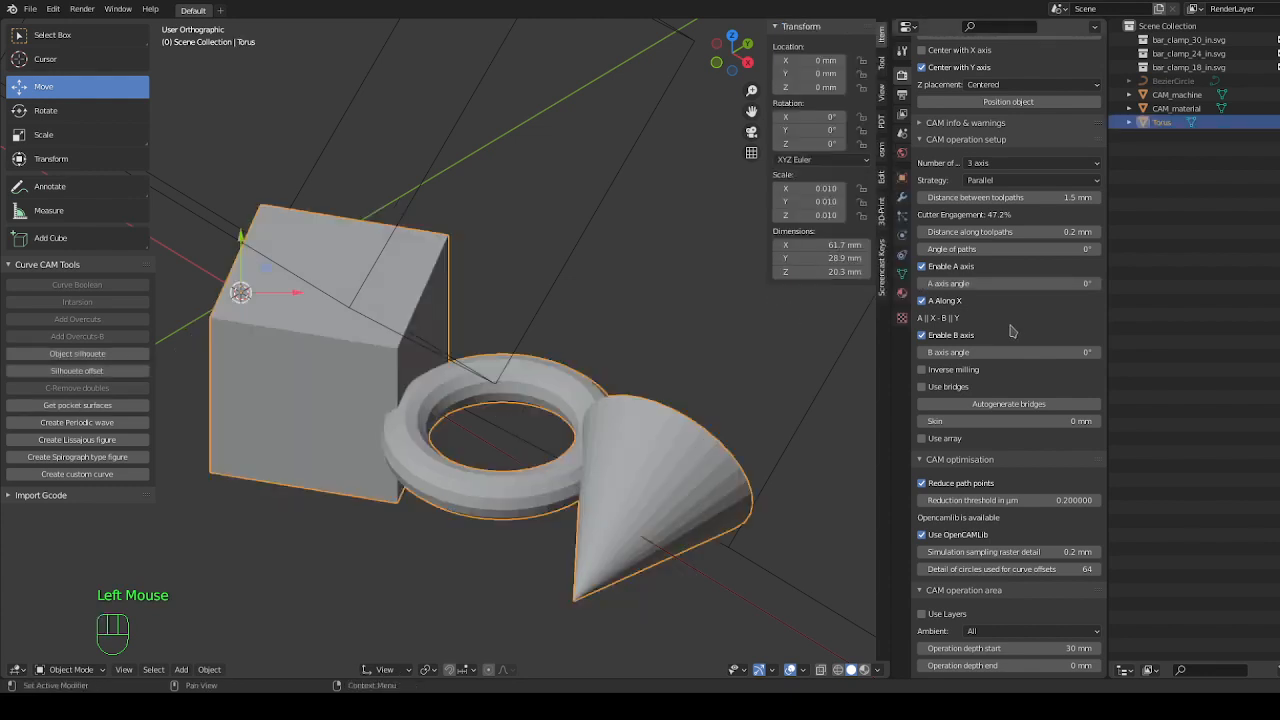
Set the deg_0 B axis angle to 15° so the model tilts only slightly.
double_click(1000, 352)
type("90")
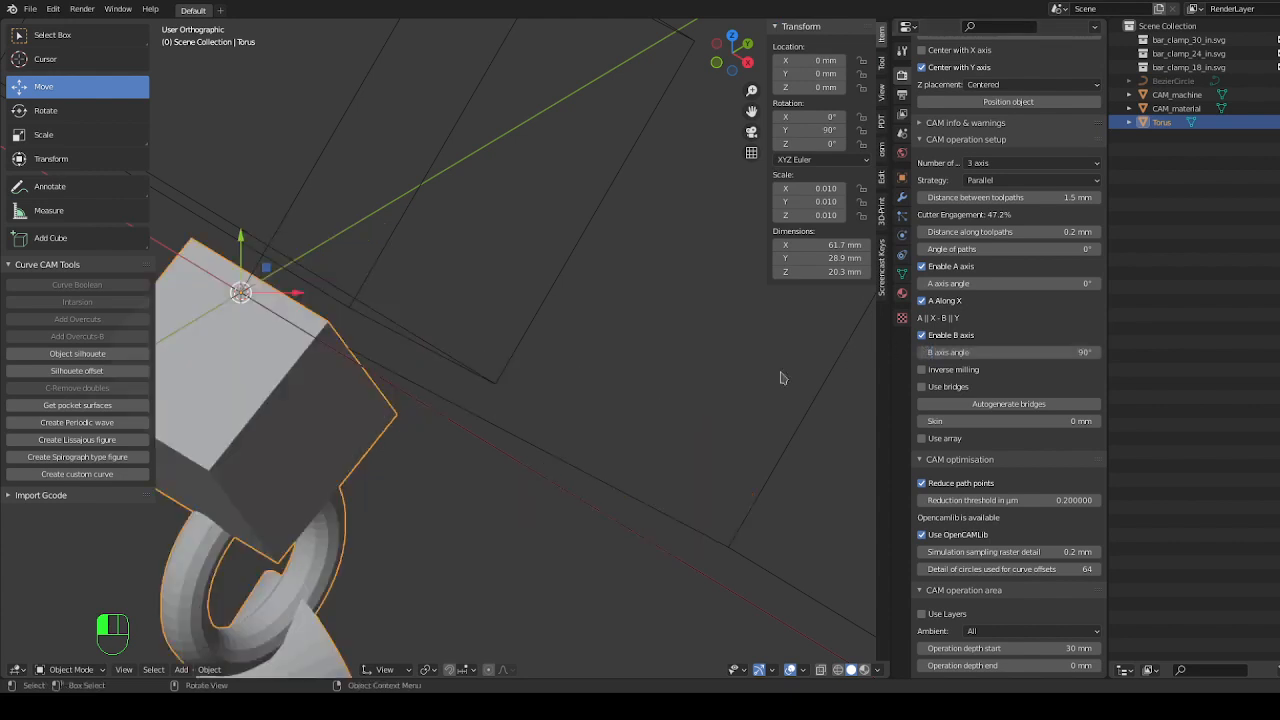
scroll("down", 3)
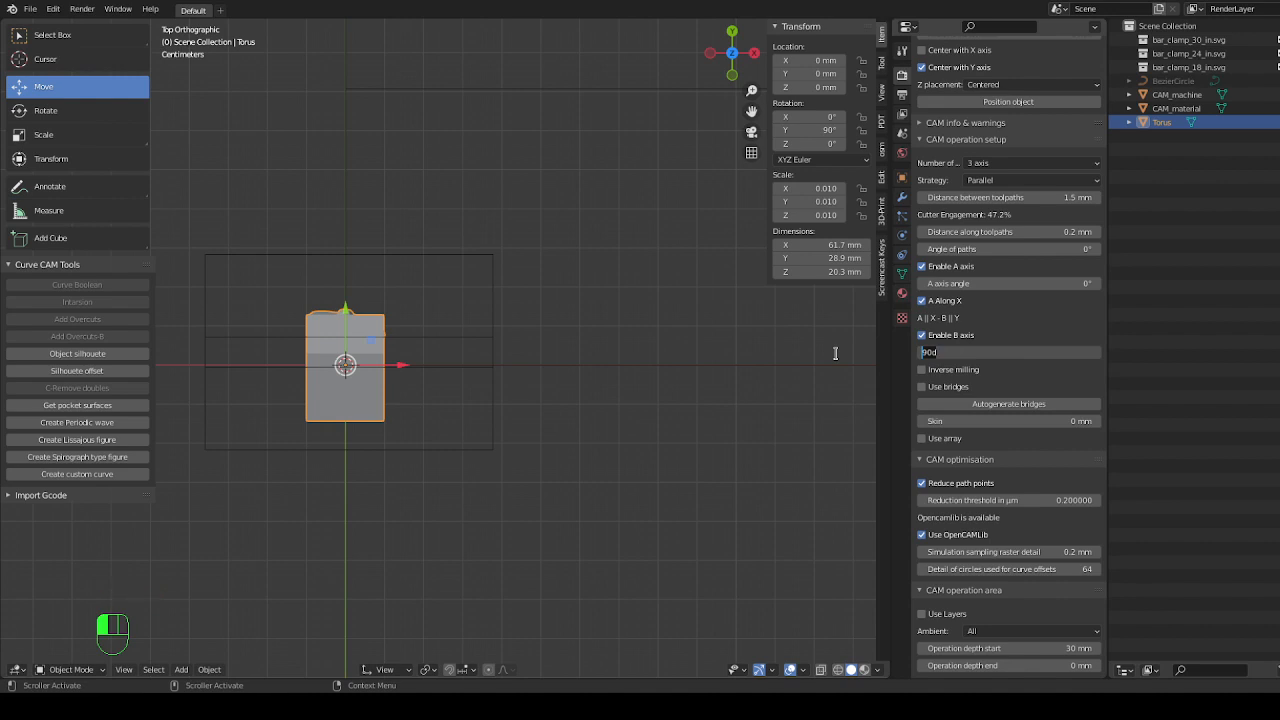
type("15")
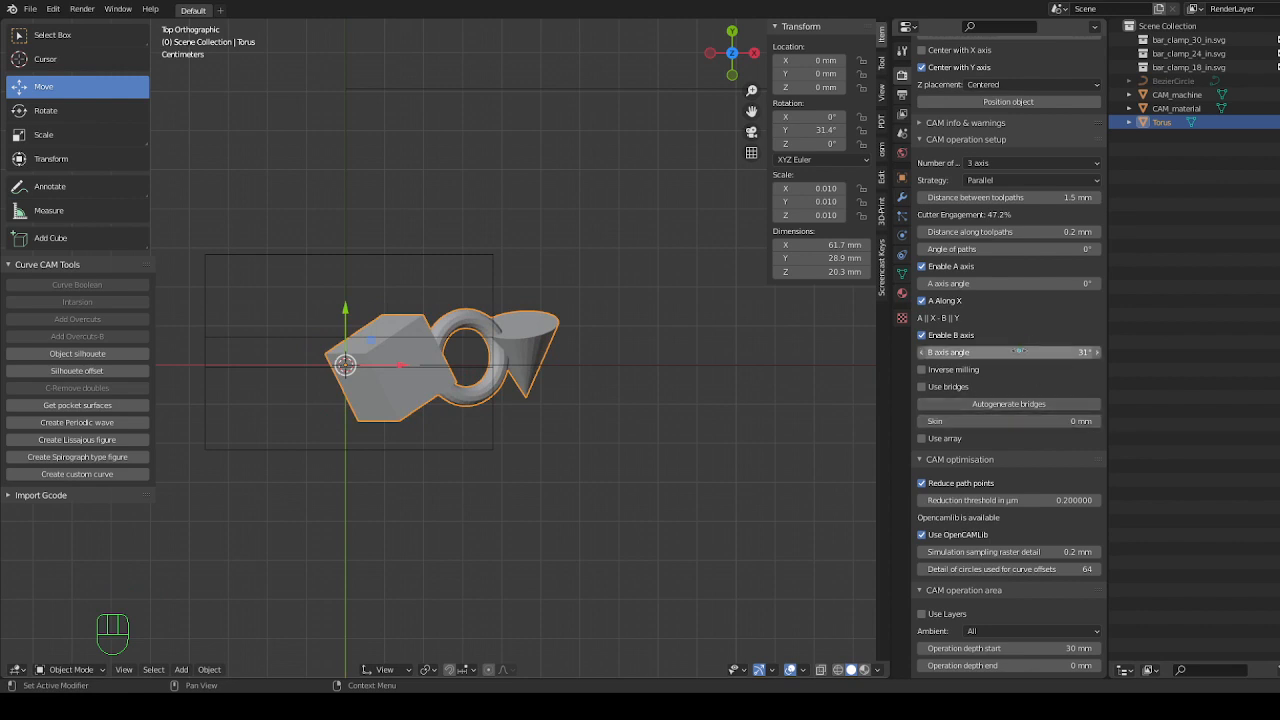
left_click(1008, 352)
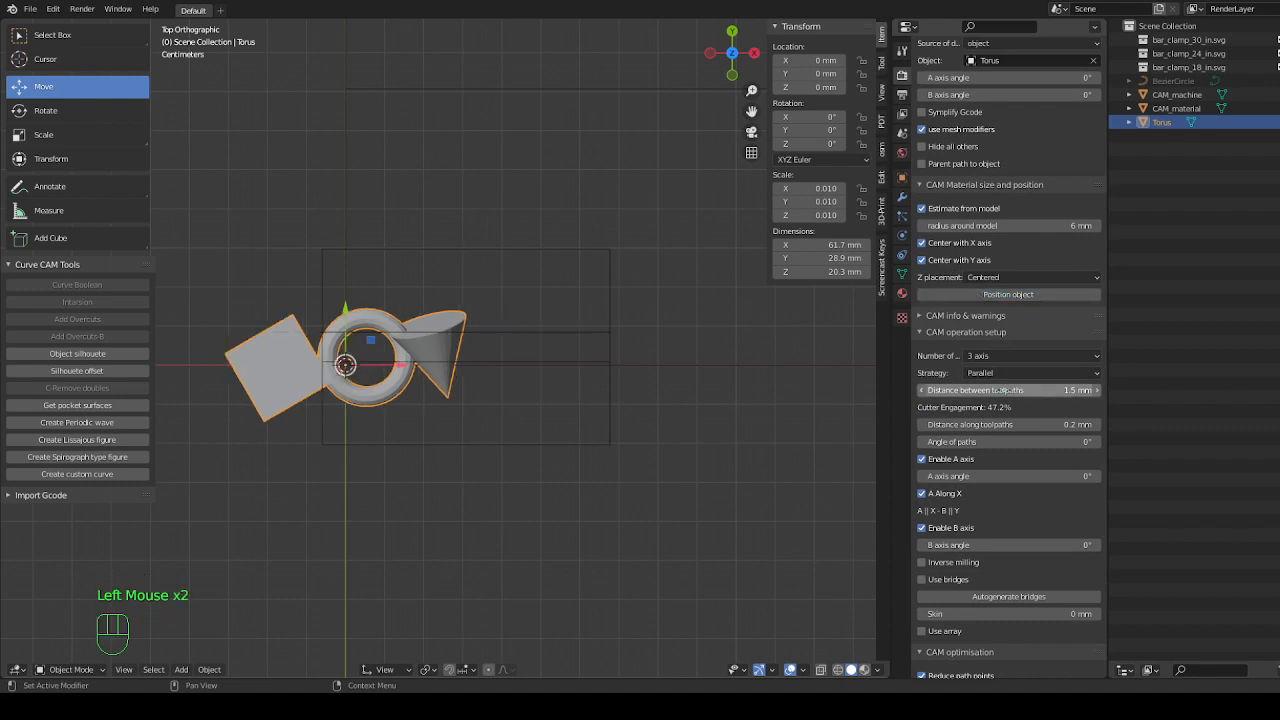
Combine a non-zero A angle with a B angle near 42° for deg_0.
scroll("down", 3)
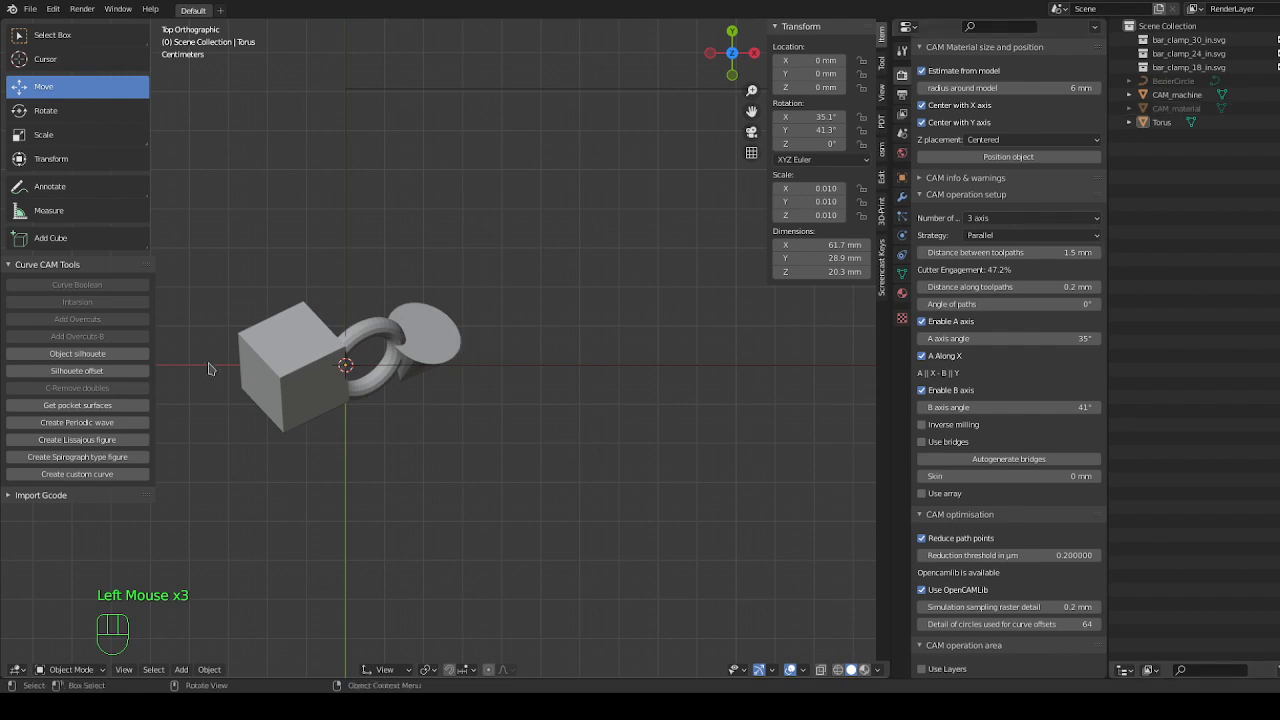
left_click(344, 364)
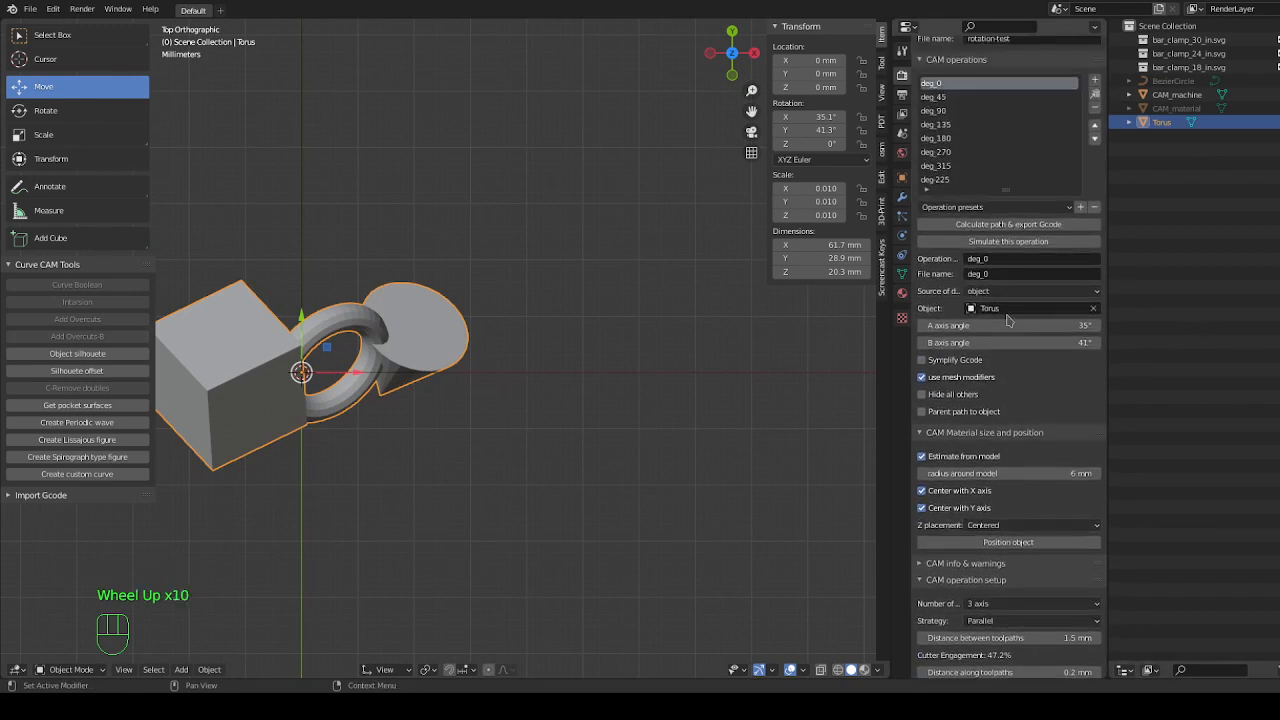
Calculate the cam_path_deg_0 toolpath around the A+B tilted model and review its settings.
scroll("down", 3)
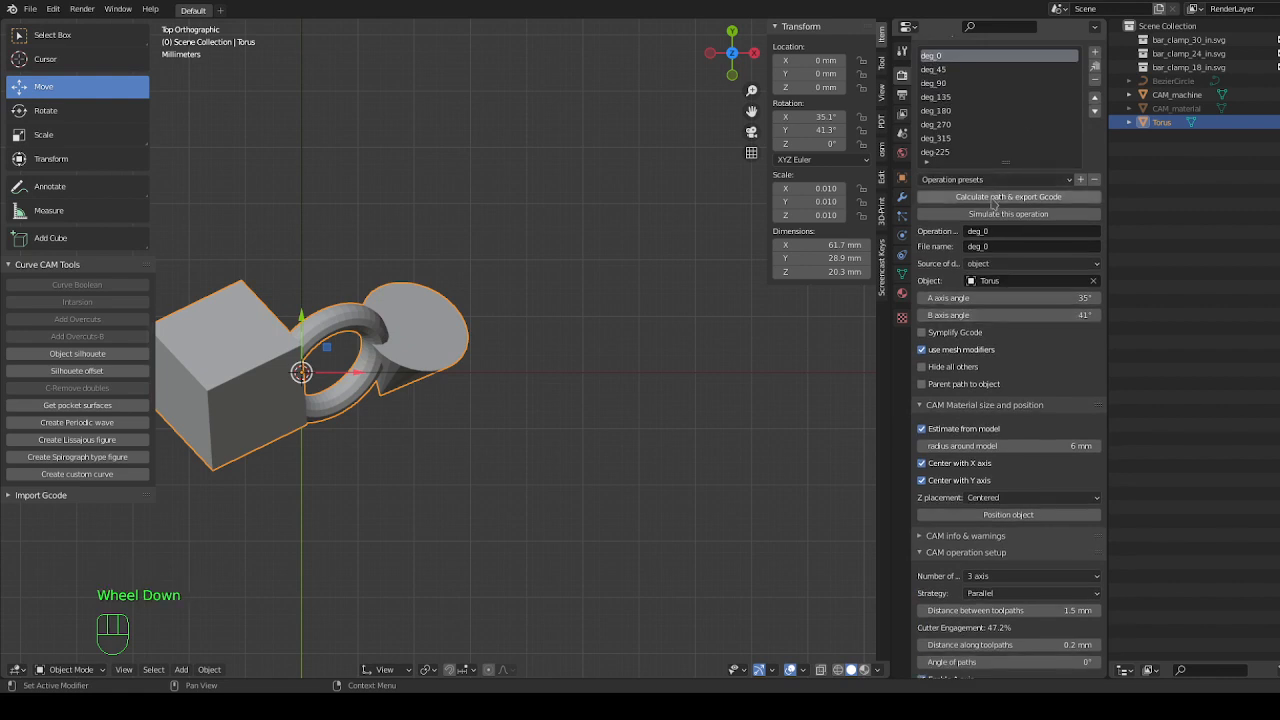
mouse_move(1008, 196)
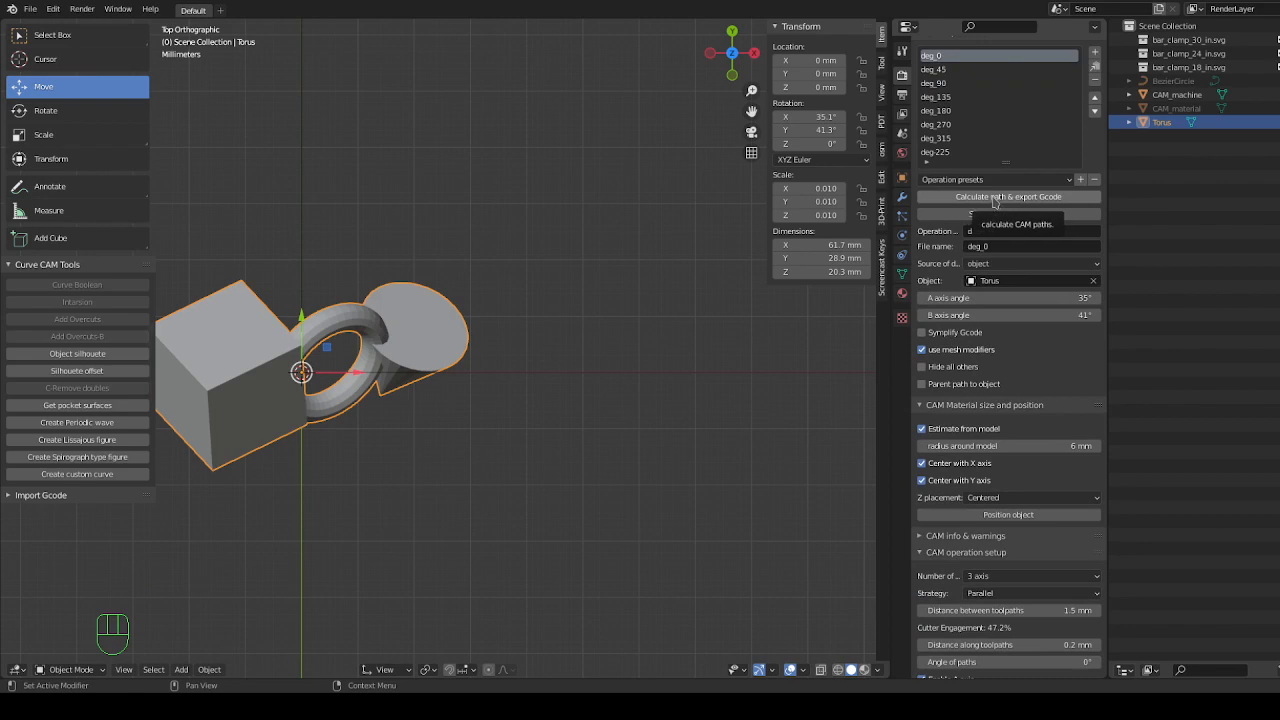
left_click(1008, 196)
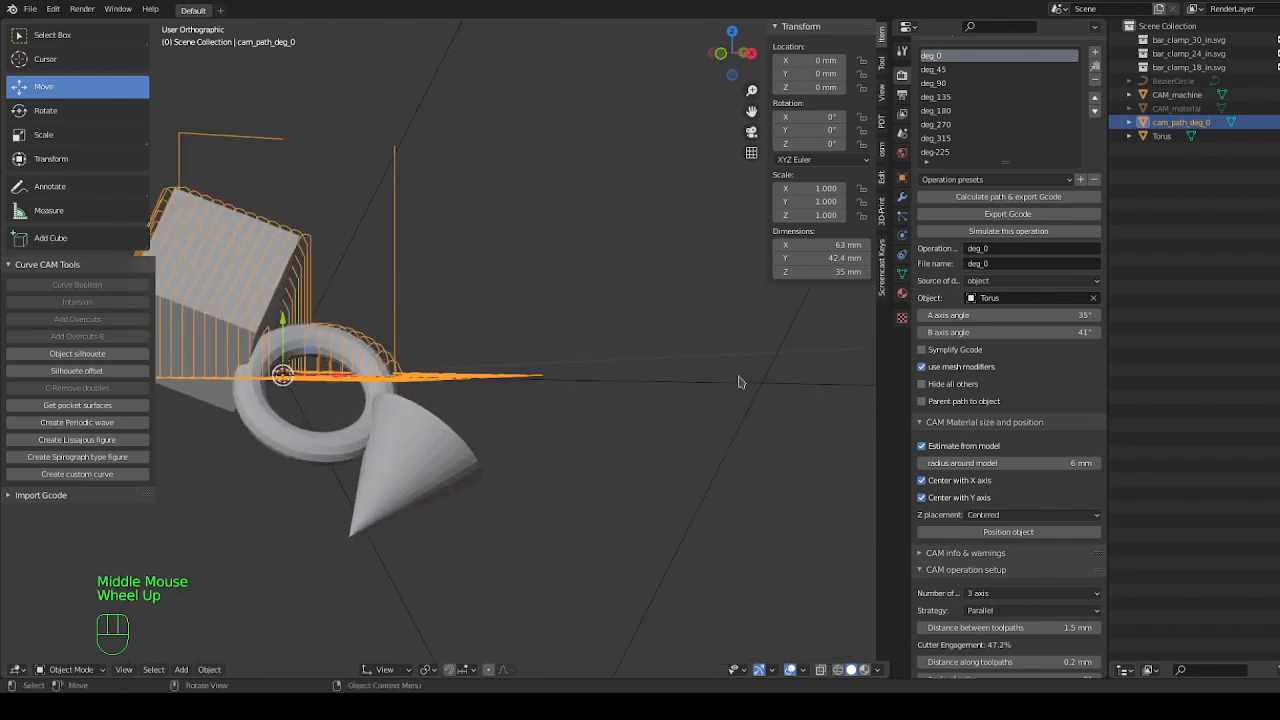
scroll("down", 3)
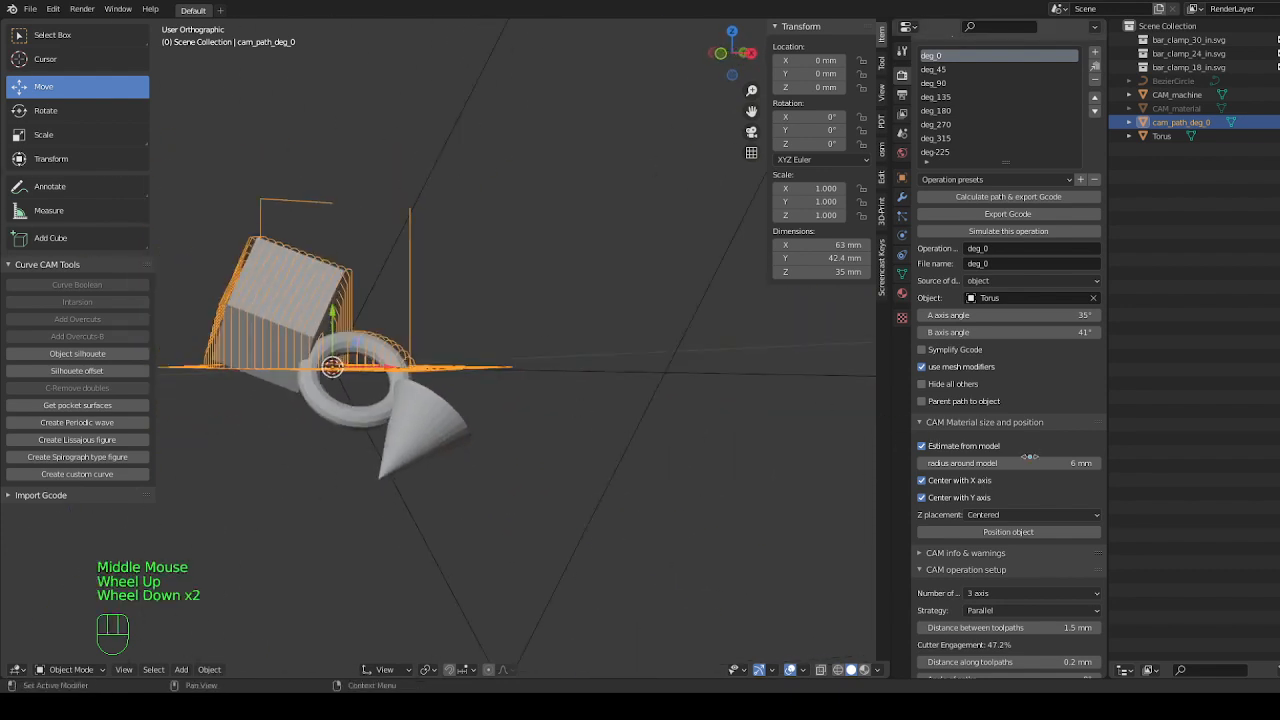
scroll("down", 3)
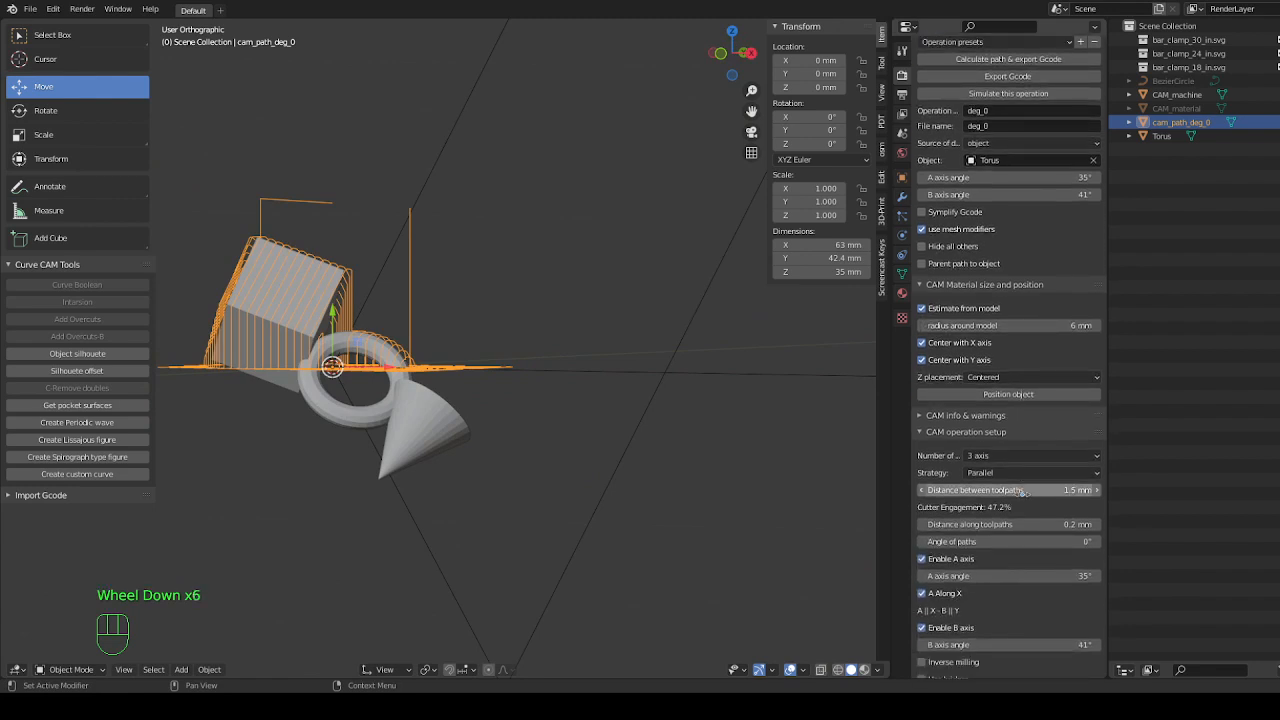
scroll("down", 3)
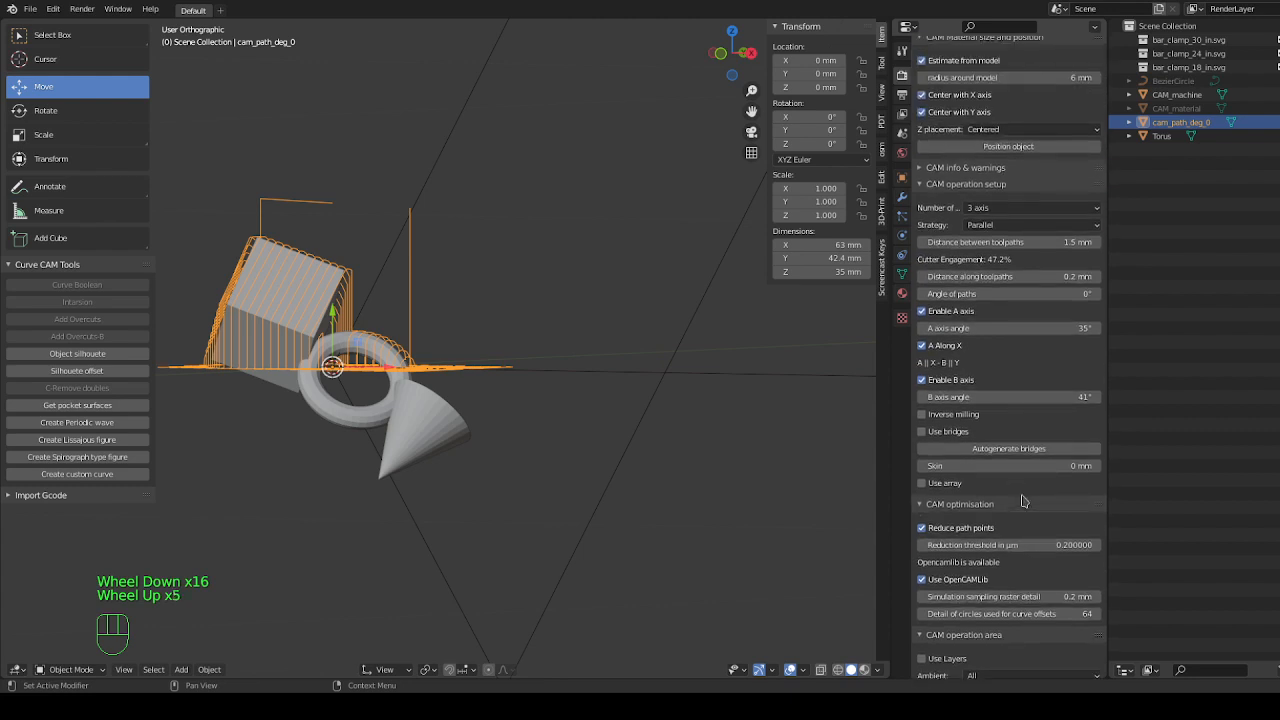
mouse_move(1008, 396)
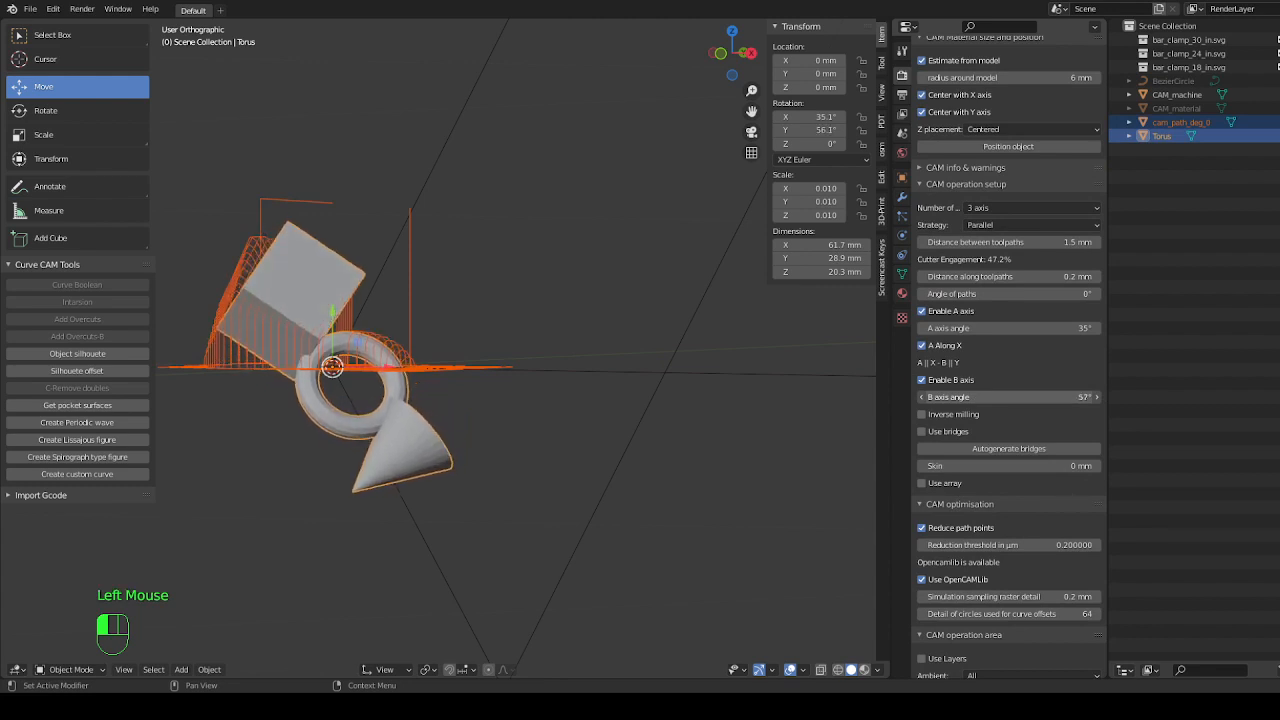
Change the A angle to about 84° and recalculate the deg_0 zigzag toolpath.
left_click_drag(1010, 396, 960, 396)
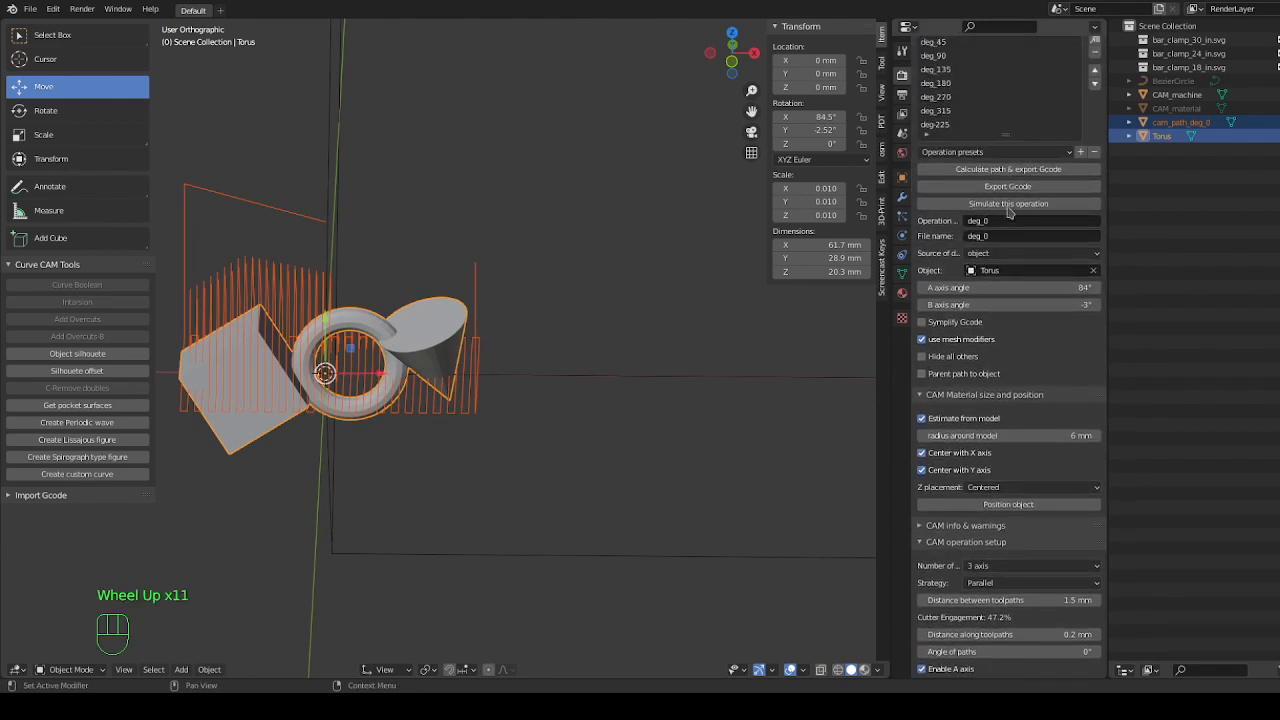
left_click(1008, 168)
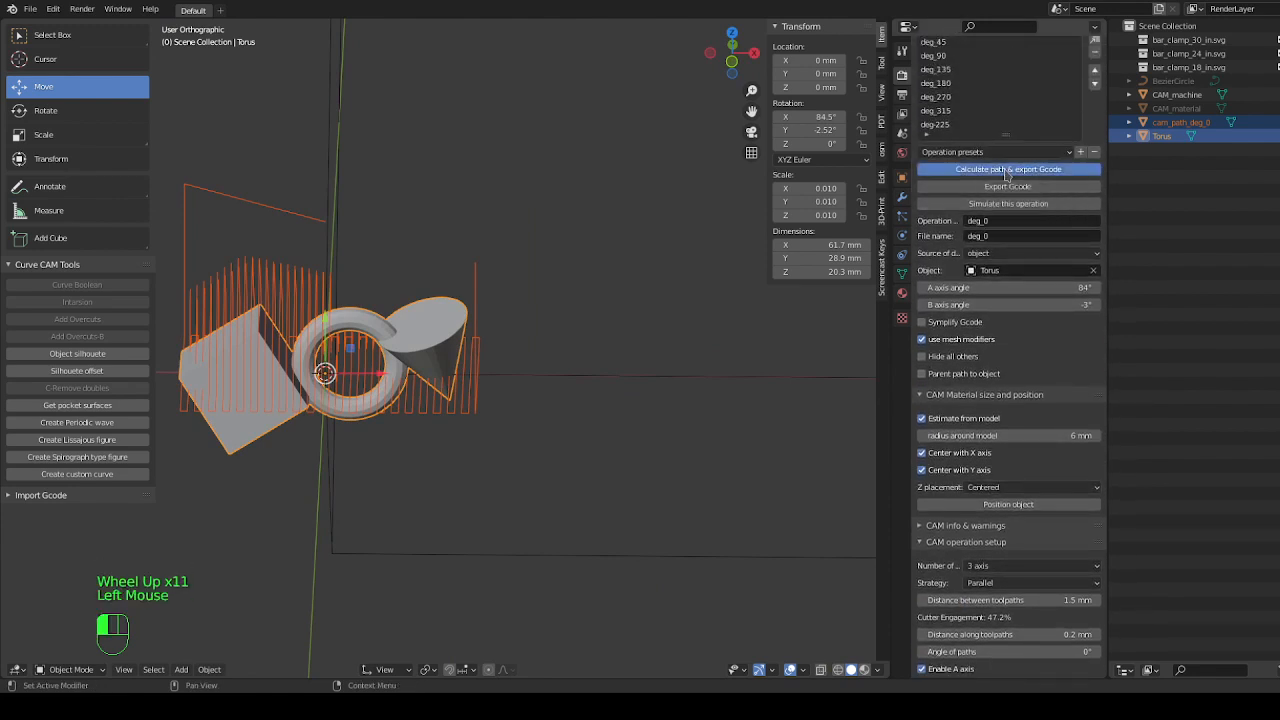
left_click(1008, 168)
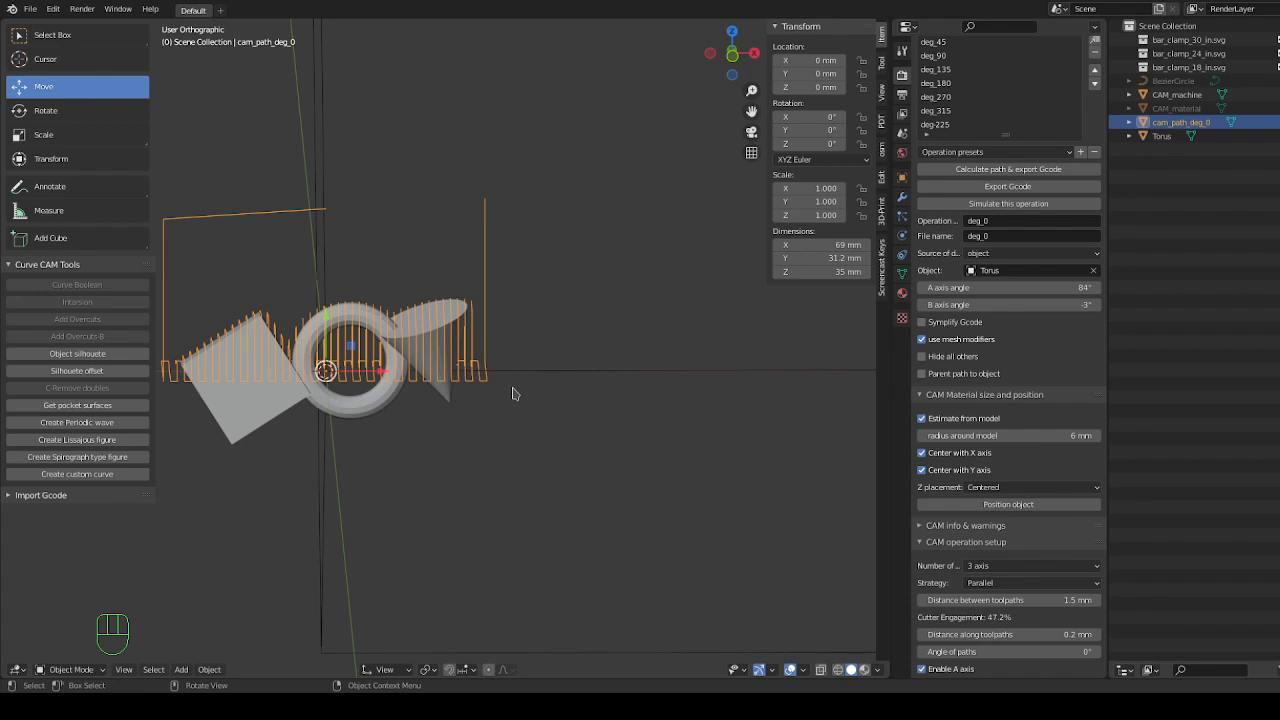
mouse_move(420, 510)
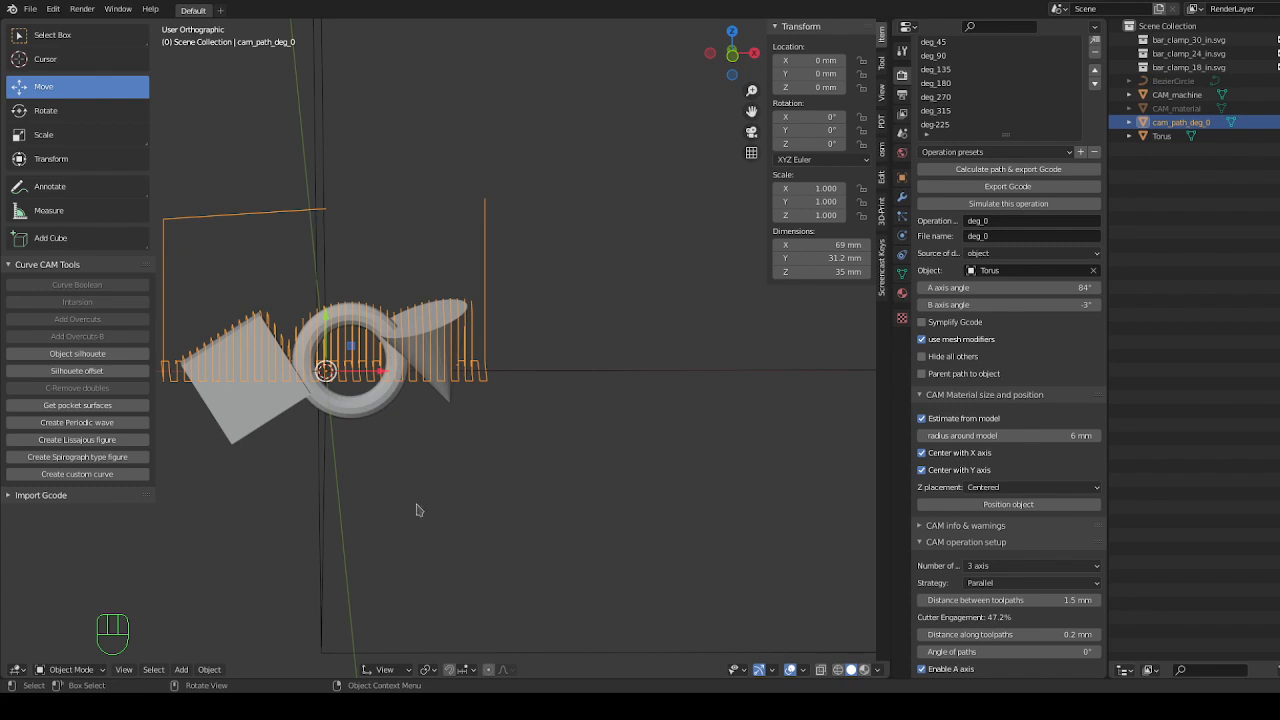
mouse_move(350, 348)
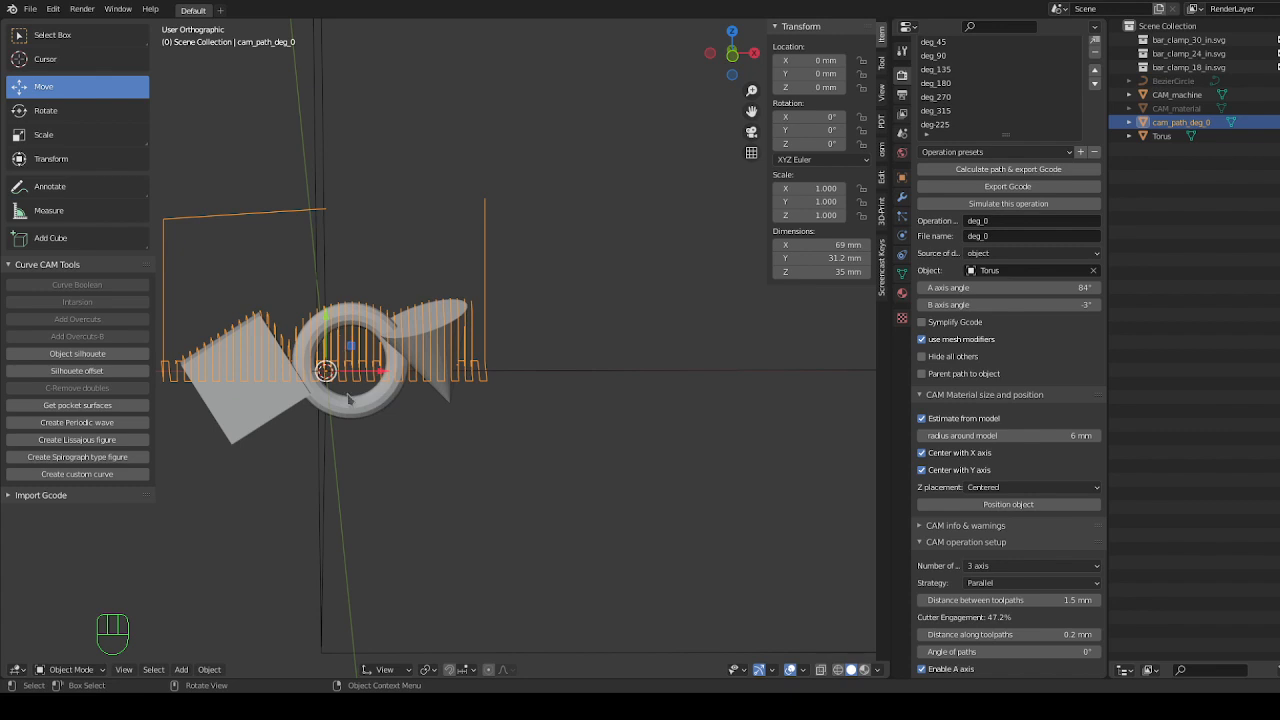
scroll("up", 3)
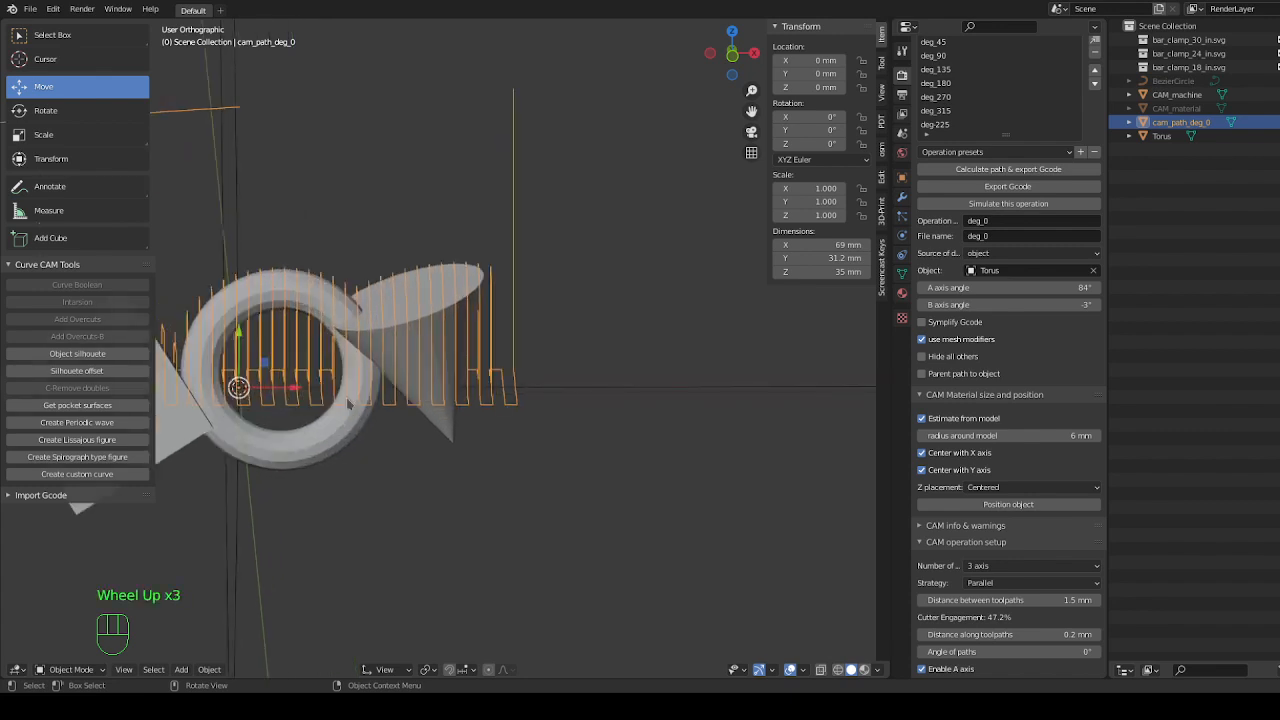
scroll("down", 3)
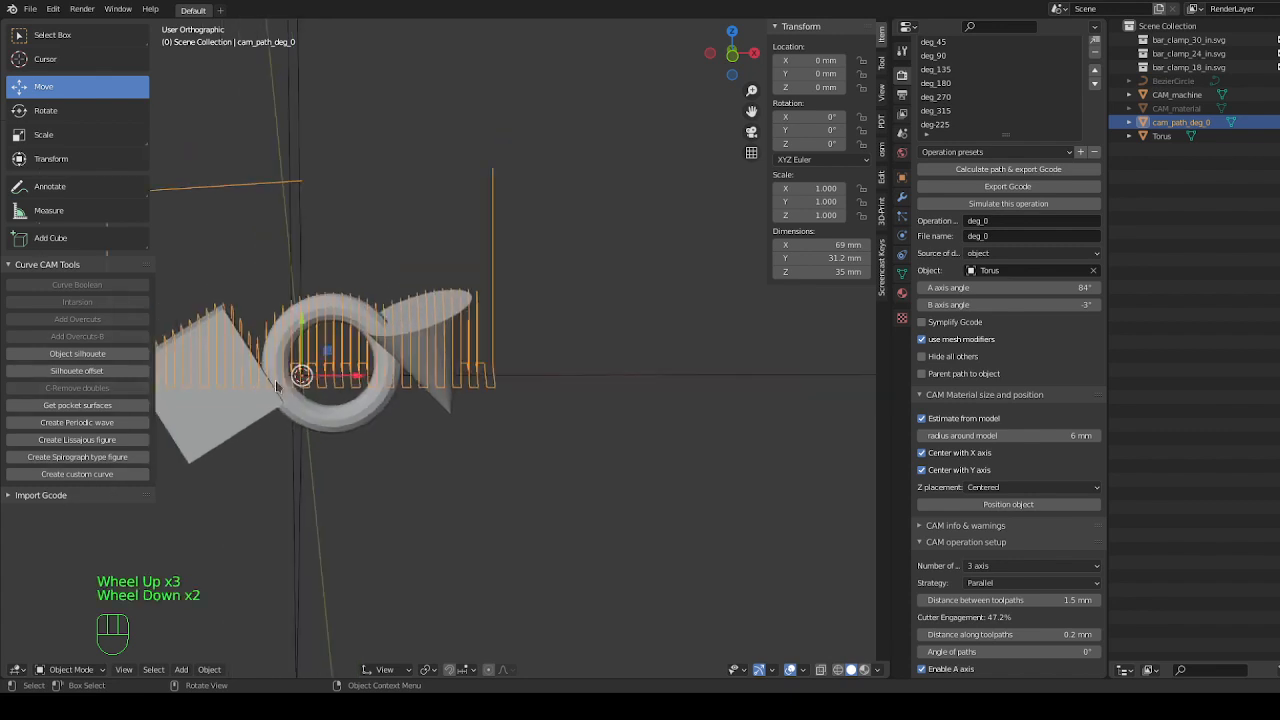
scroll("down", 3)
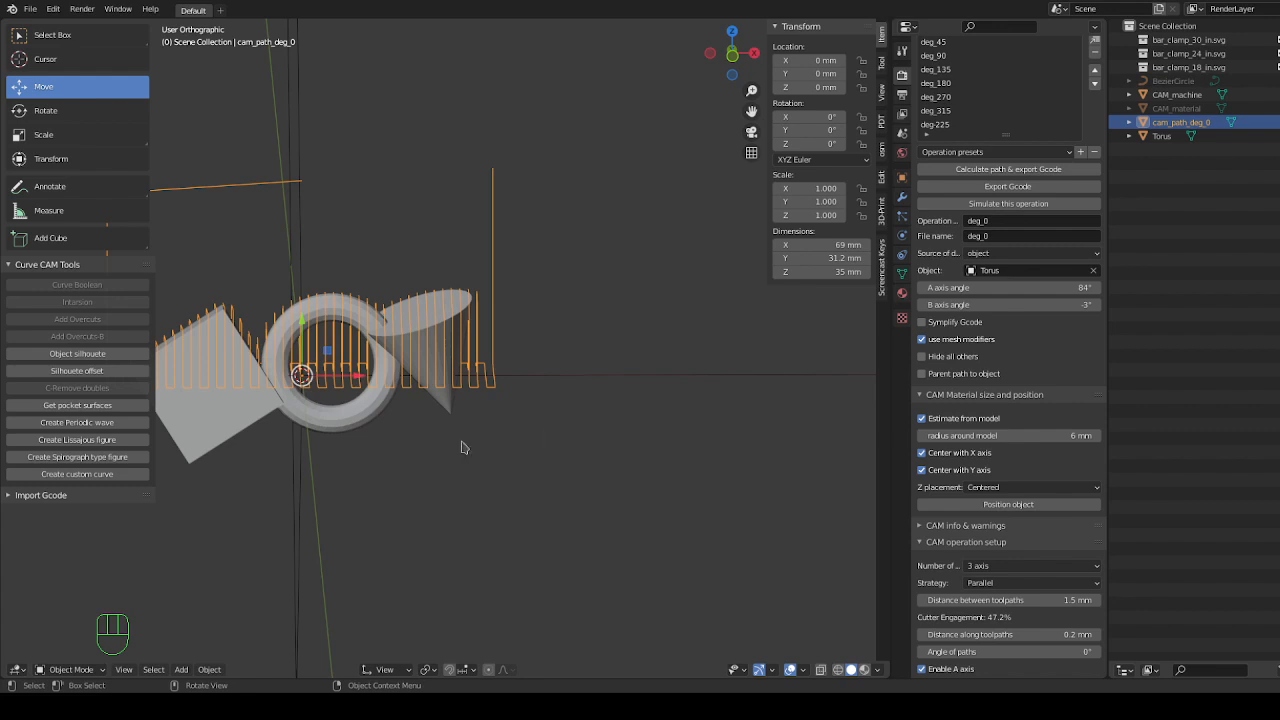
left_click_drag(464, 448, 652, 492)
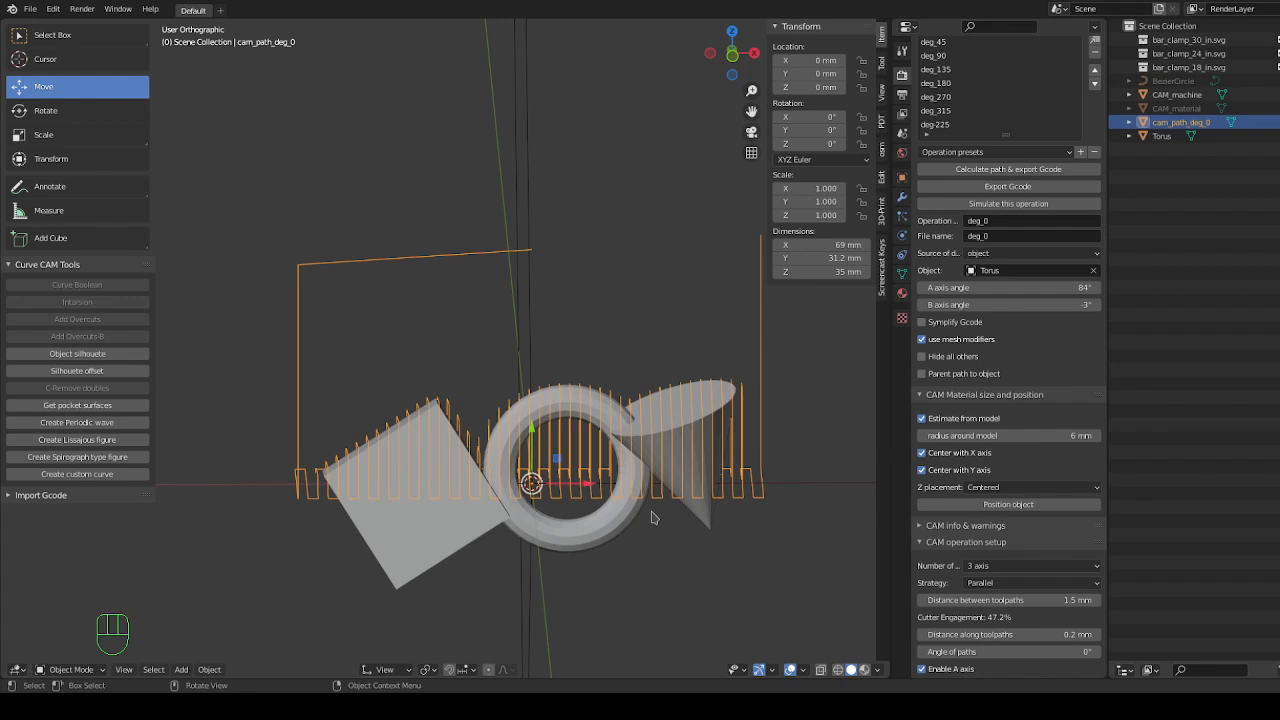
mouse_move(588, 500)
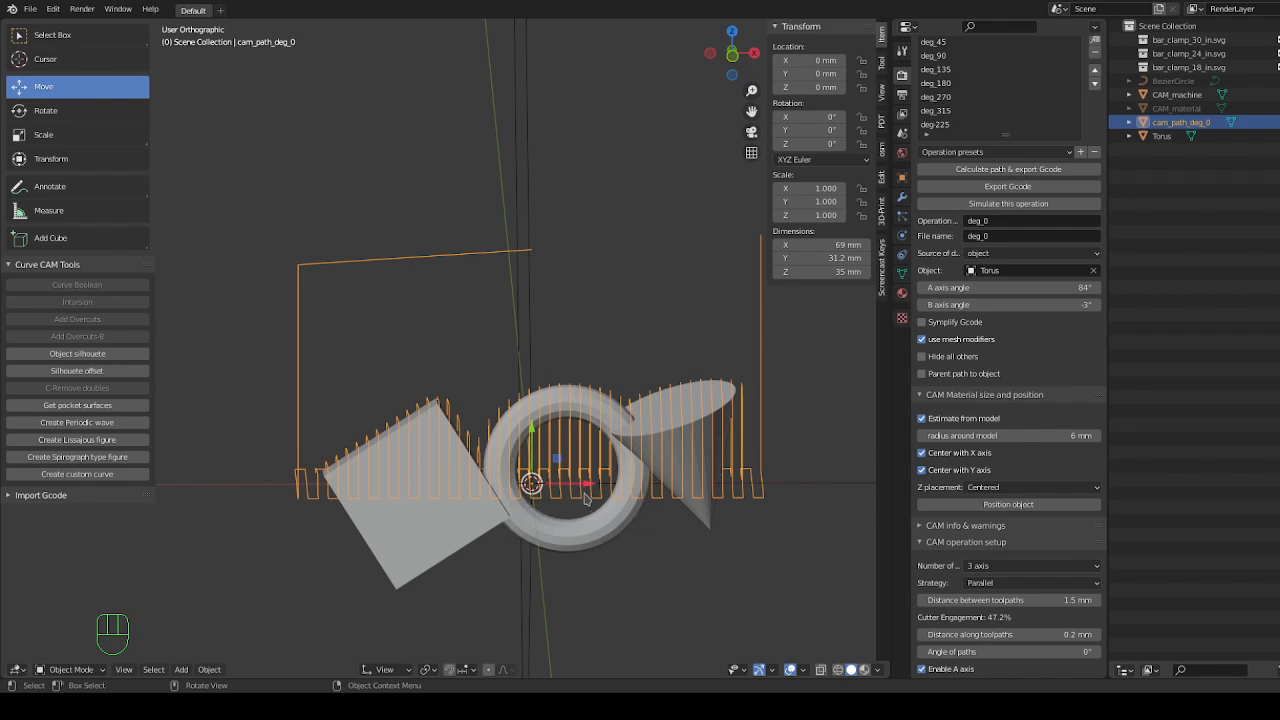